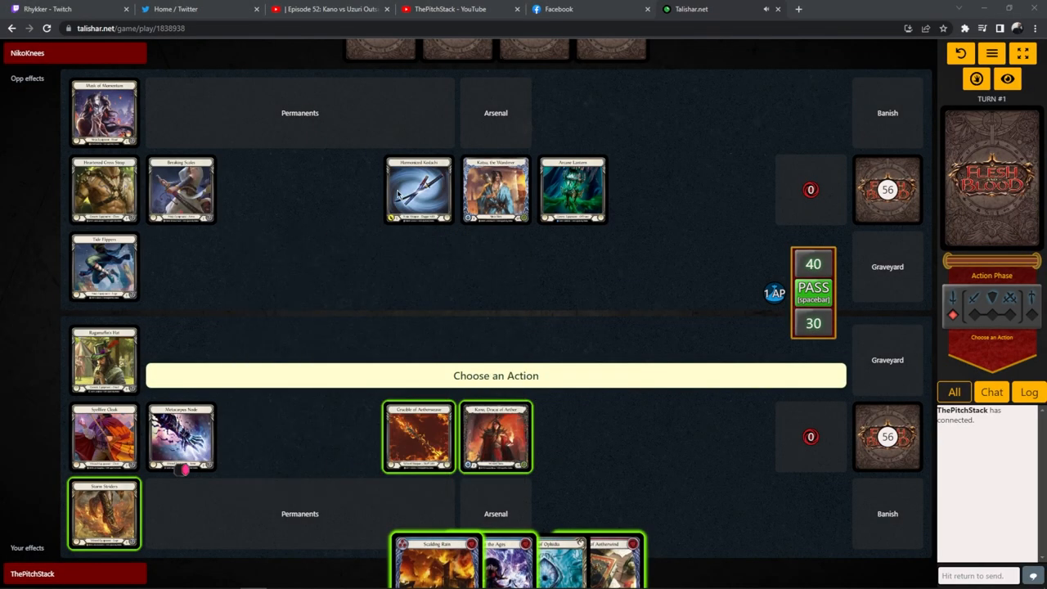
{"action": "mouse_move", "coordinate": [180, 193]}
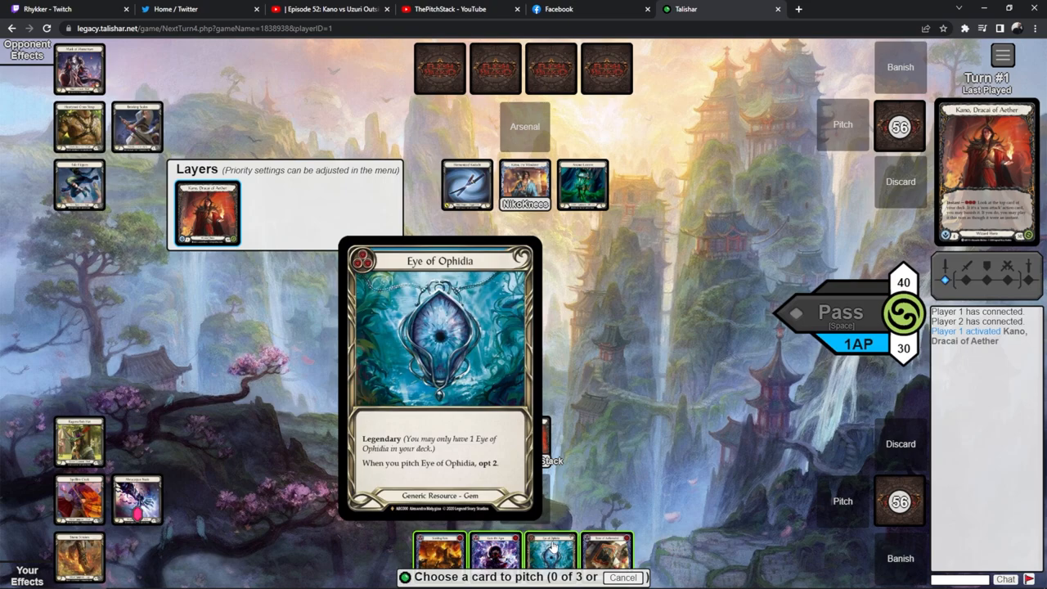
Step: Pitch Eye of Ophidia, top-deck the looked-at cards, banish Lesson in Lava and draw two from Tome of Aetherwind
{"action": "left_click", "coordinate": [606, 550]}
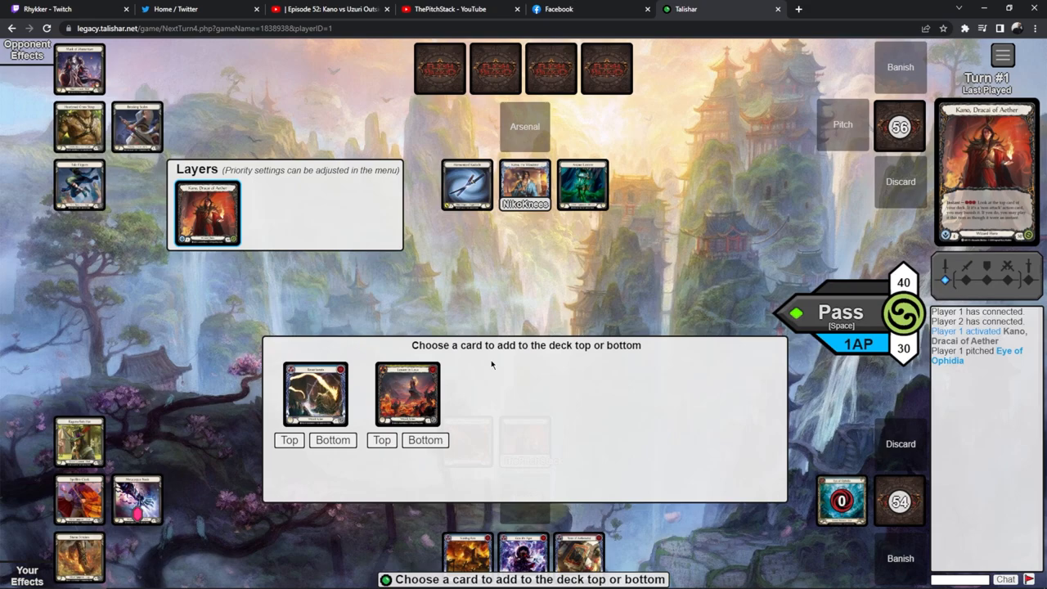
{"action": "mouse_move", "coordinate": [332, 440]}
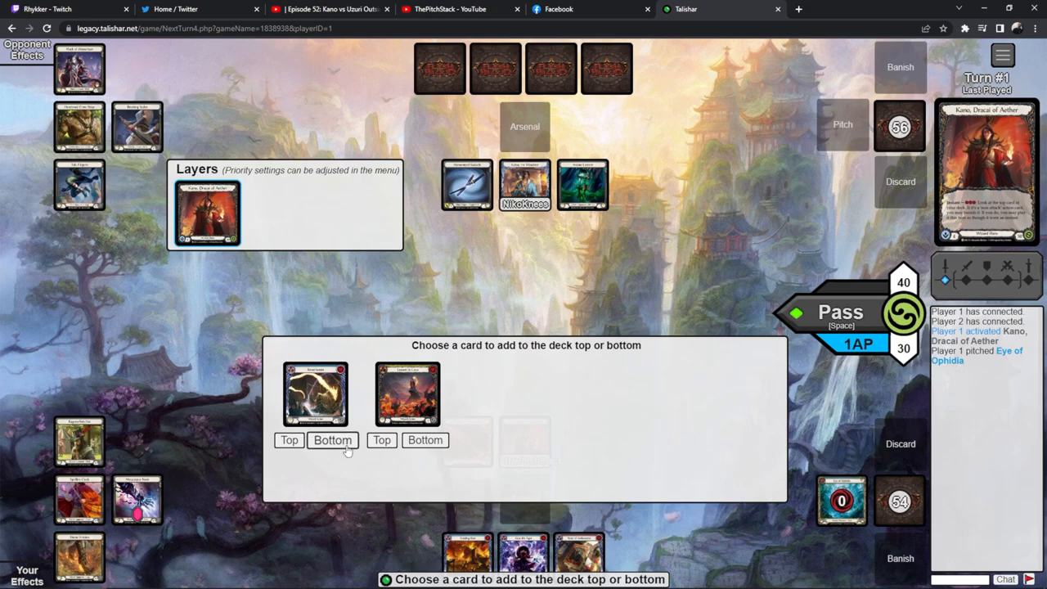
{"action": "mouse_move", "coordinate": [332, 442]}
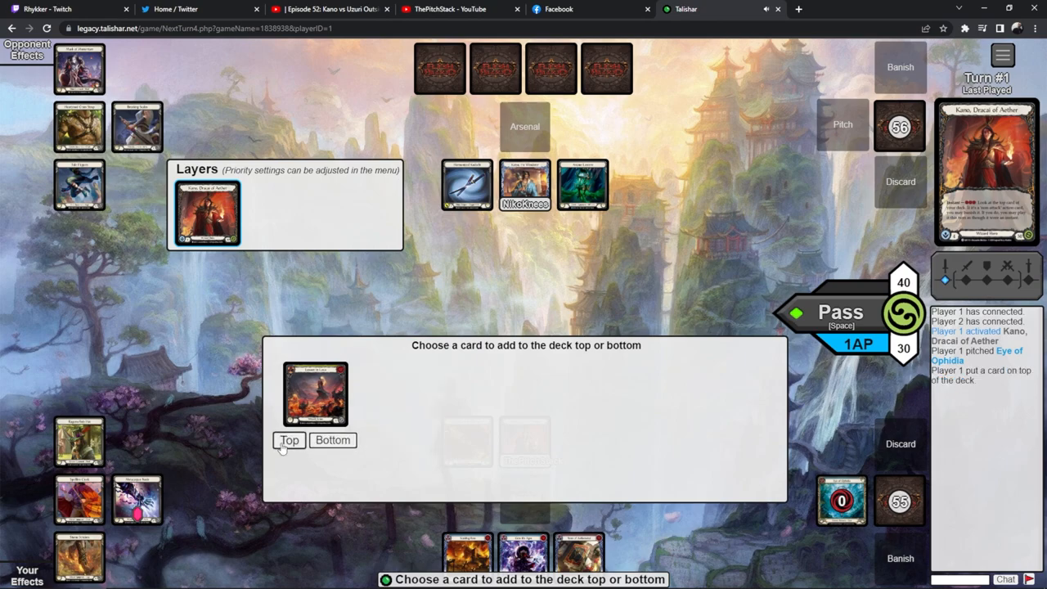
{"action": "left_click", "coordinate": [288, 440]}
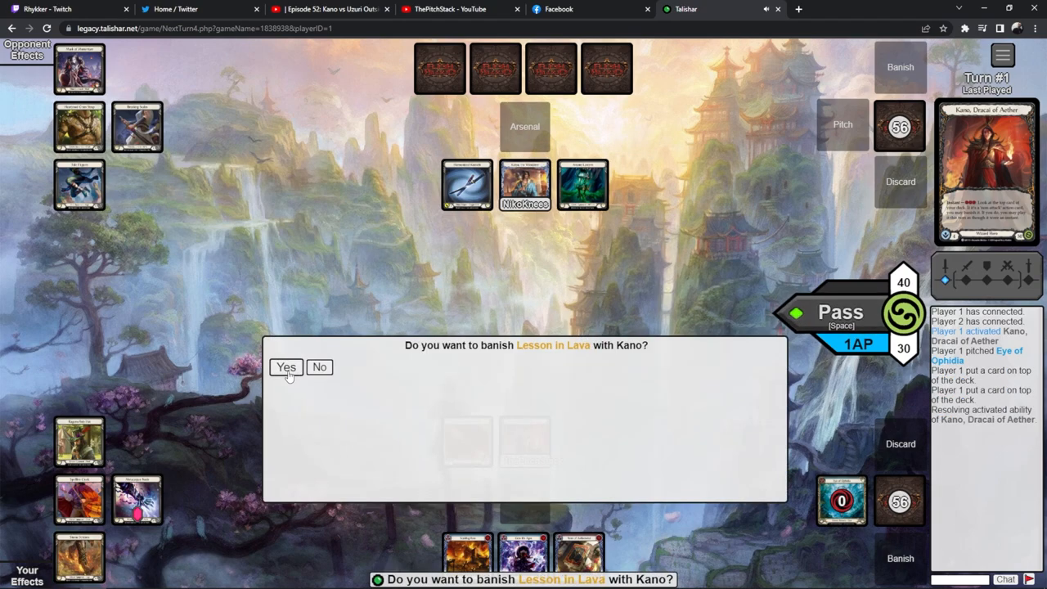
{"action": "left_click", "coordinate": [285, 367]}
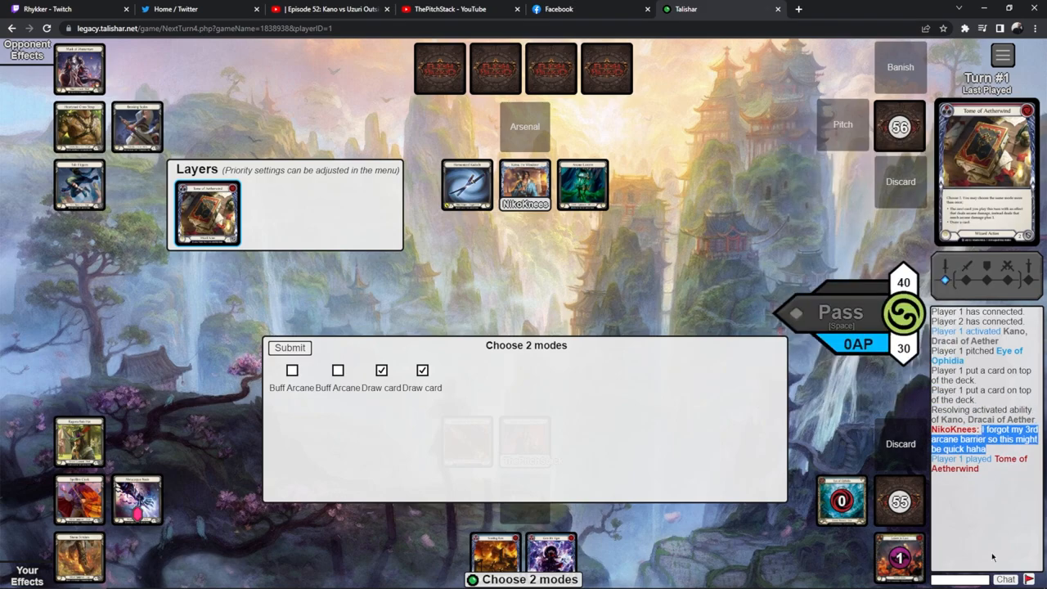
{"action": "left_click", "coordinate": [290, 347]}
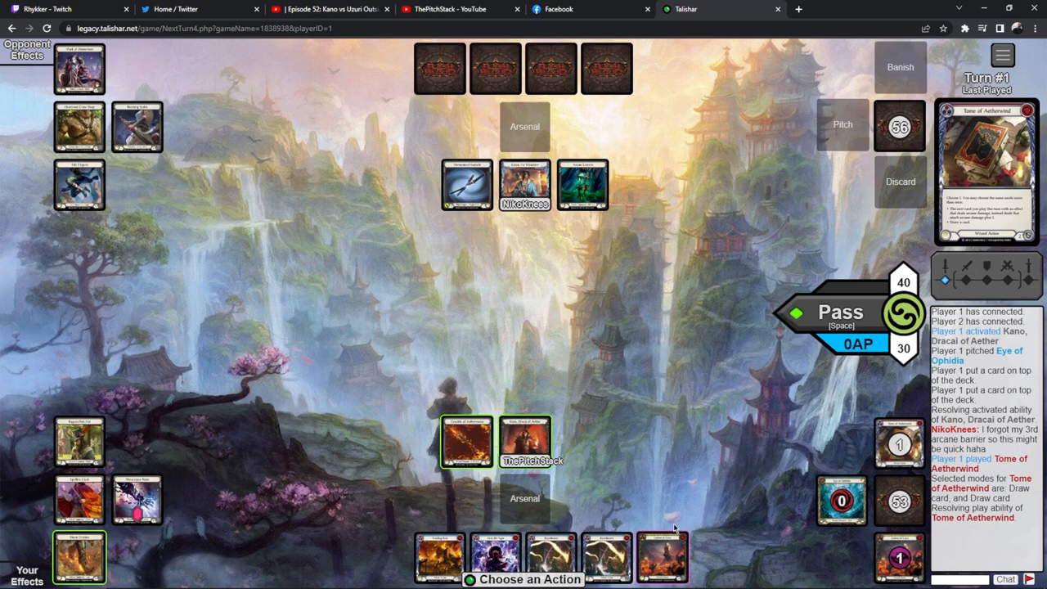
{"action": "mouse_move", "coordinate": [237, 307]}
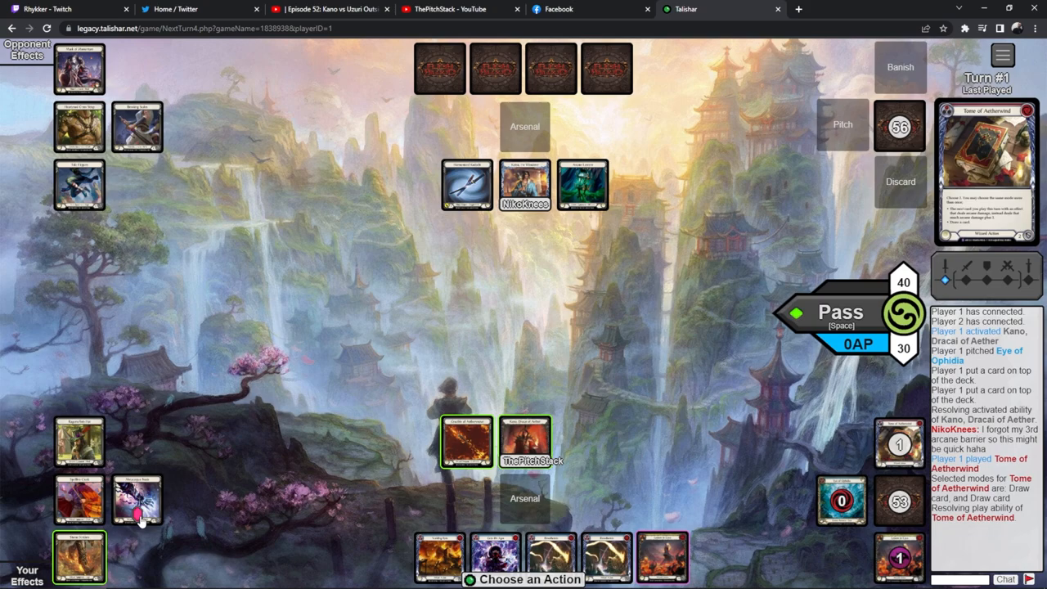
{"action": "mouse_move", "coordinate": [468, 441]}
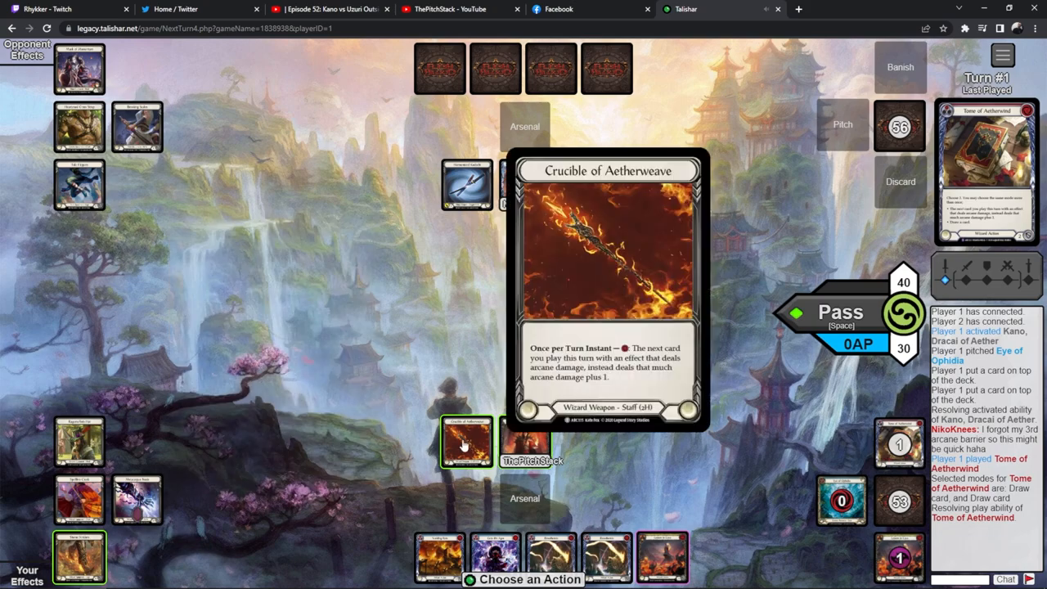
Step: Activate Crucible of Aetherweave's arcane bonus for Lesson in Lava and accept its deck tutor
{"action": "left_click", "coordinate": [468, 442]}
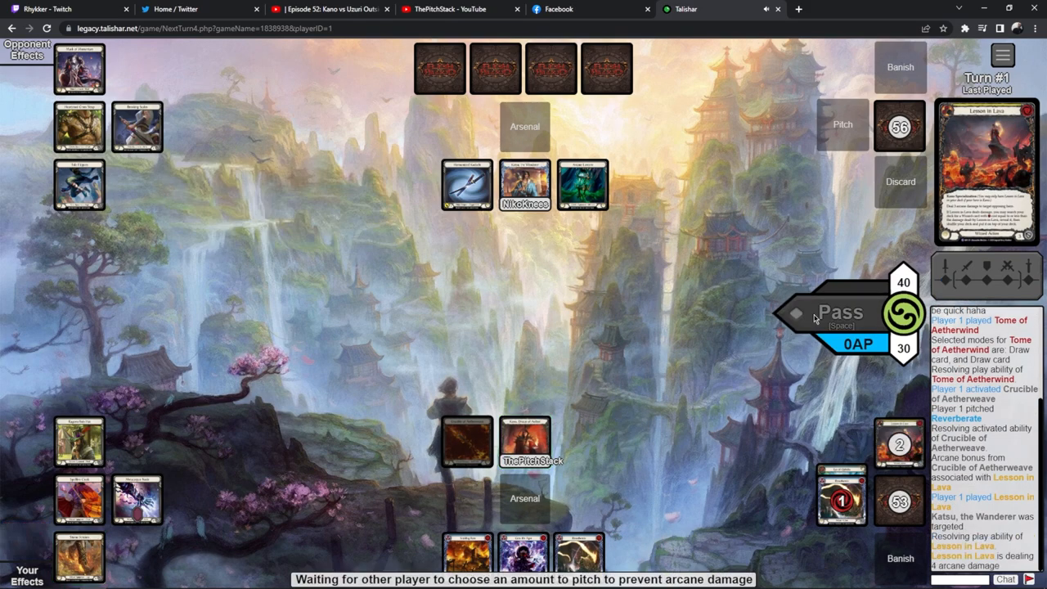
{"action": "mouse_move", "coordinate": [810, 319]}
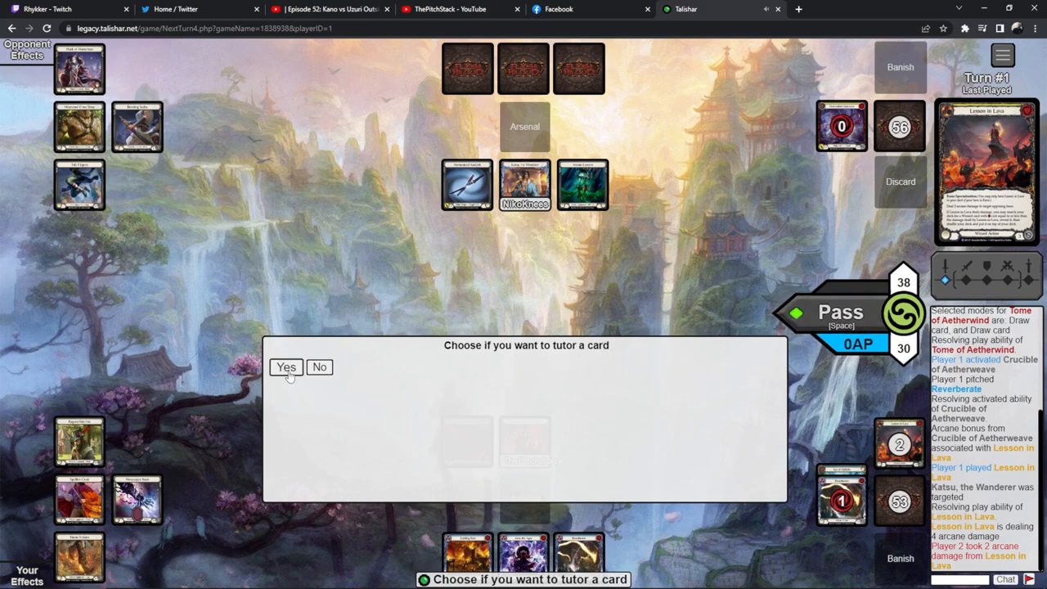
{"action": "left_click", "coordinate": [285, 367]}
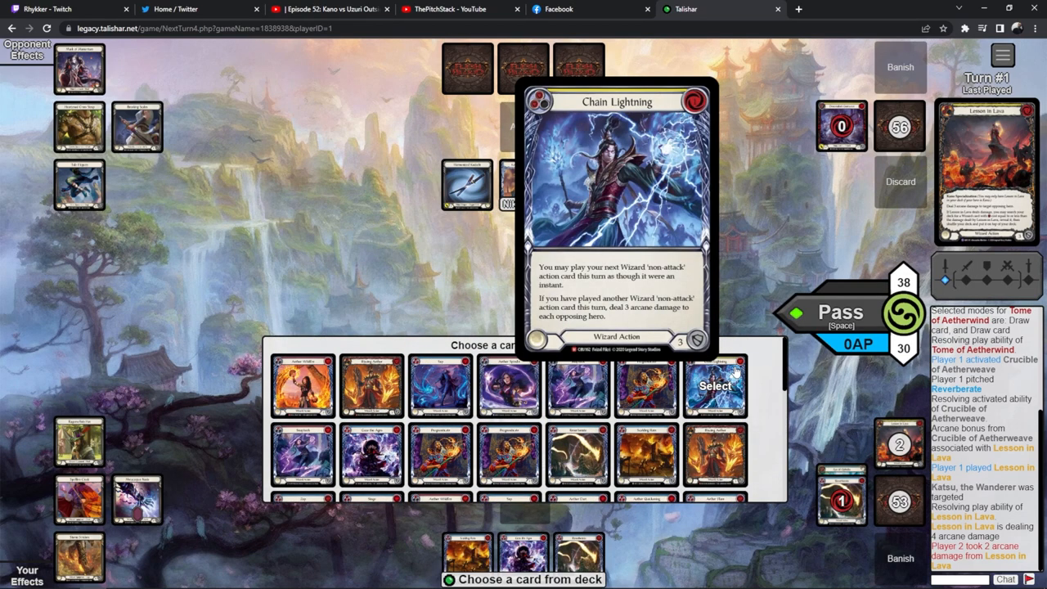
Step: Pick Chain Lightning from the deck list as the tutored card
{"action": "scroll", "scroll_direction": "down", "scroll_amount": 3}
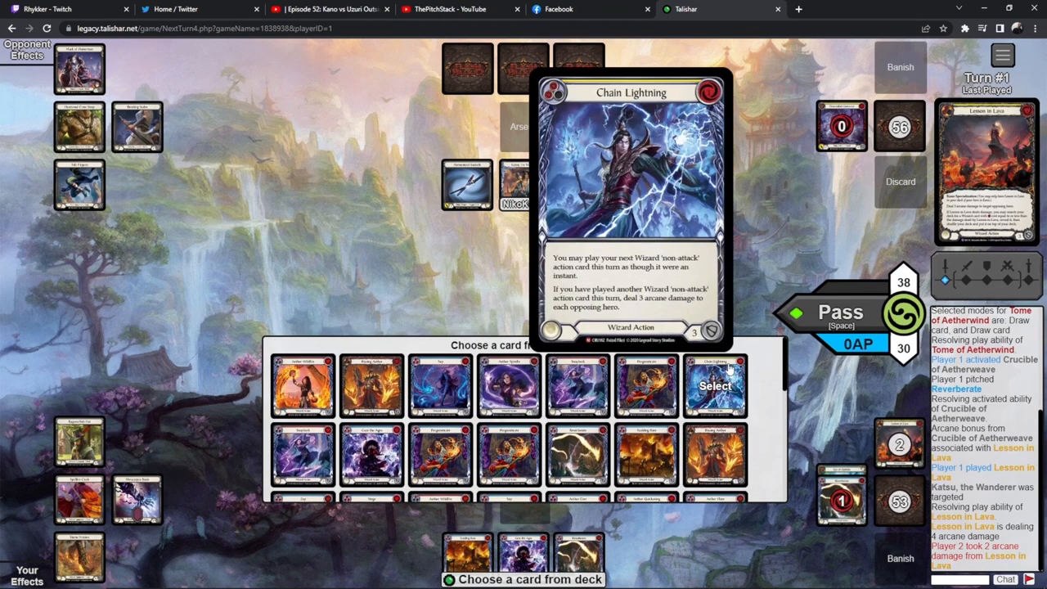
{"action": "left_click", "coordinate": [715, 387]}
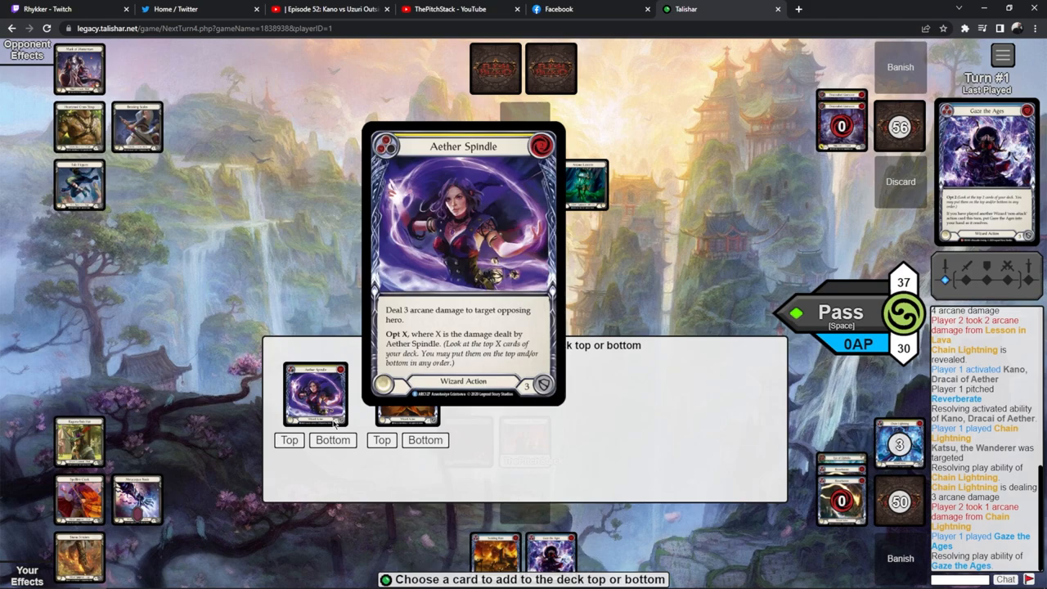
Step: Return Aether Spindle and the other Gaze the Ages card to the deck top and banish Aether Spindle with Kano
{"action": "left_click", "coordinate": [332, 439]}
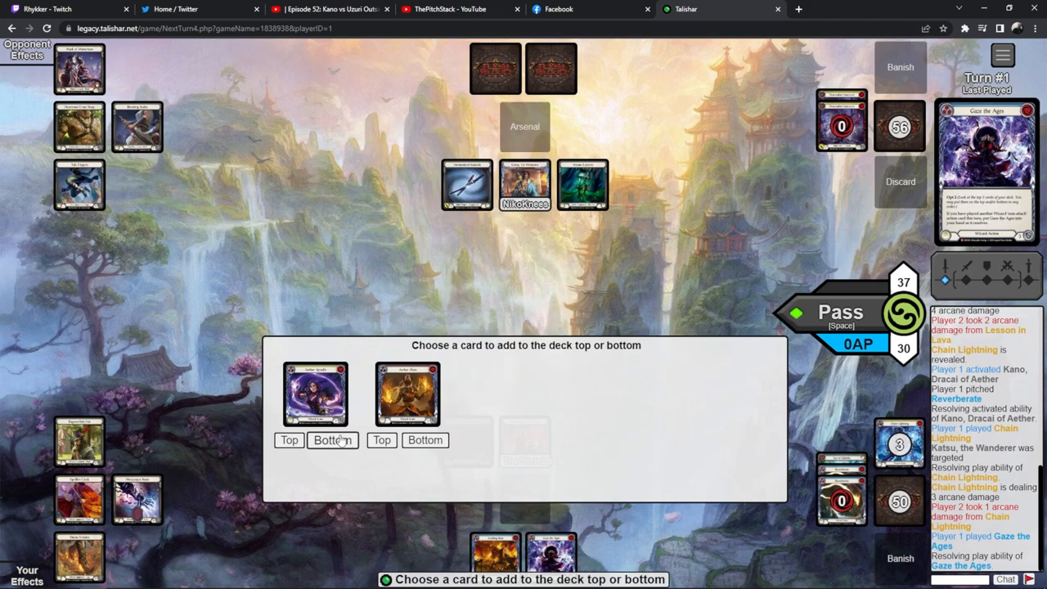
{"action": "left_click", "coordinate": [382, 440]}
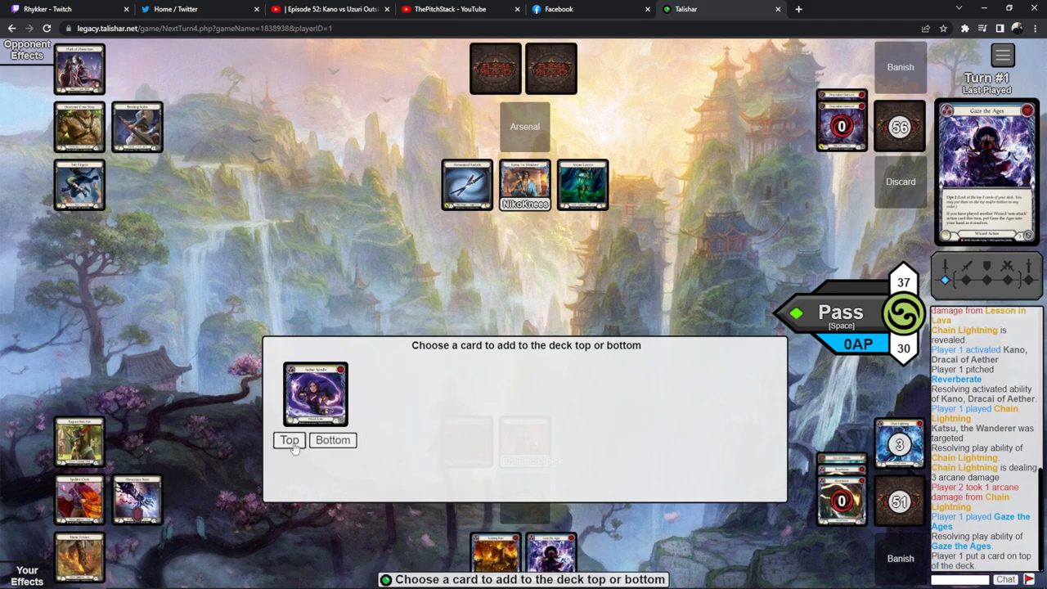
{"action": "left_click", "coordinate": [288, 440]}
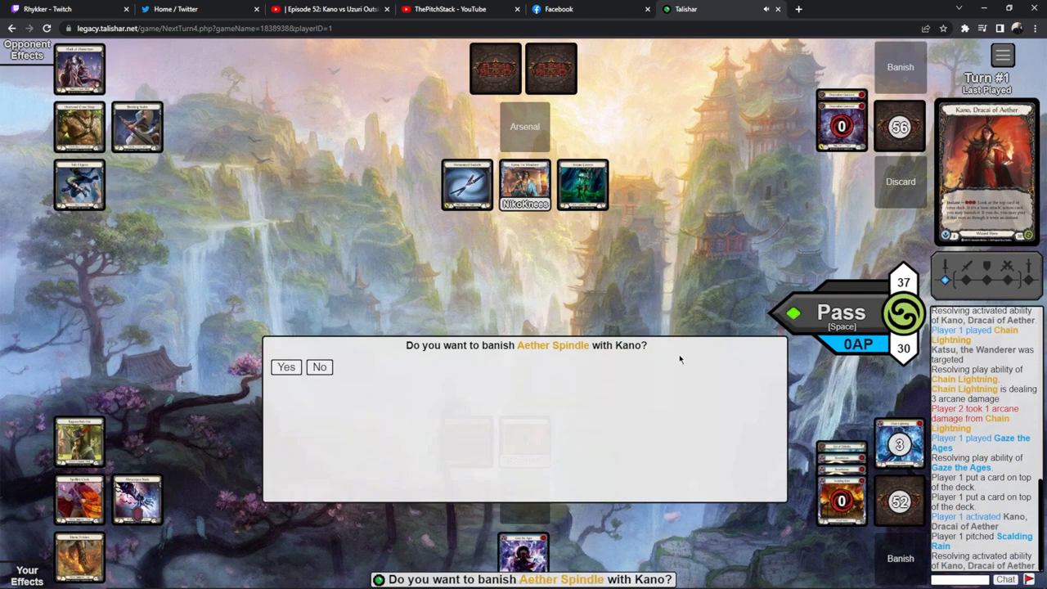
{"action": "left_click", "coordinate": [285, 367]}
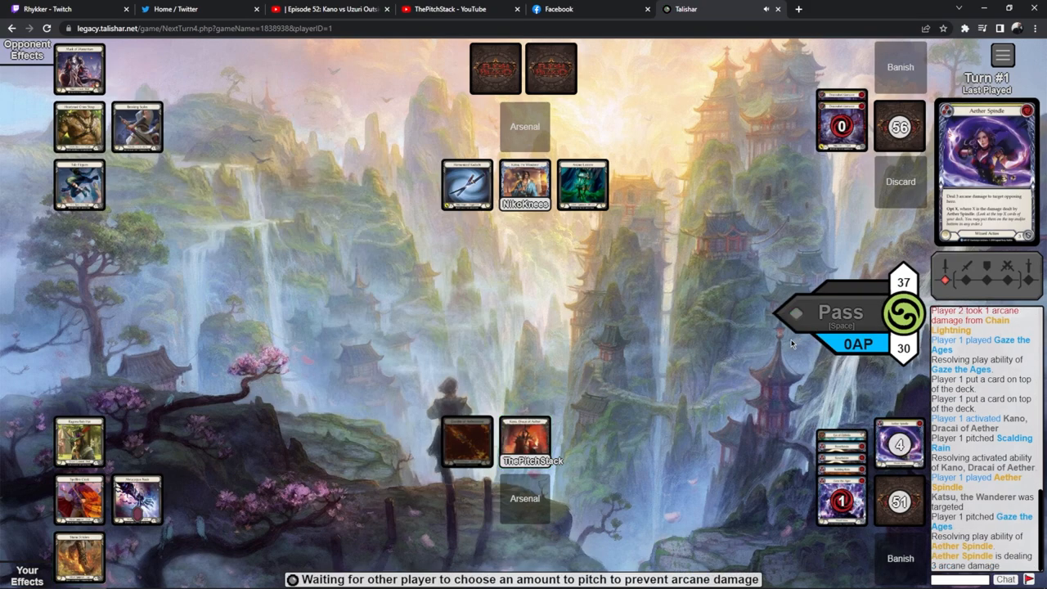
{"action": "mouse_move", "coordinate": [776, 357]}
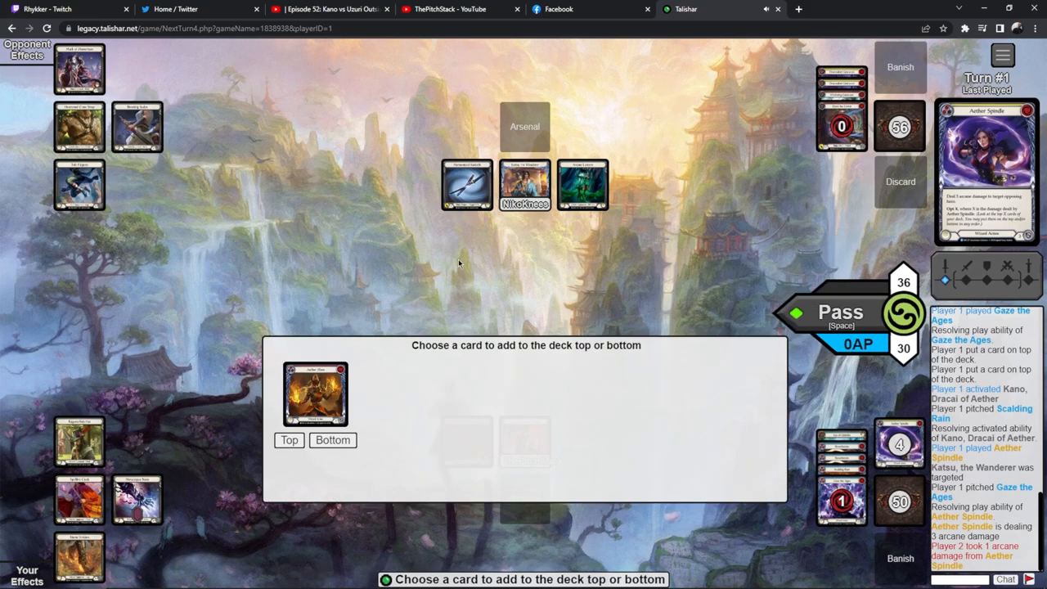
Step: Top-deck the card Aether Spindle reveals and pass priority to end the turn
{"action": "left_click", "coordinate": [288, 439]}
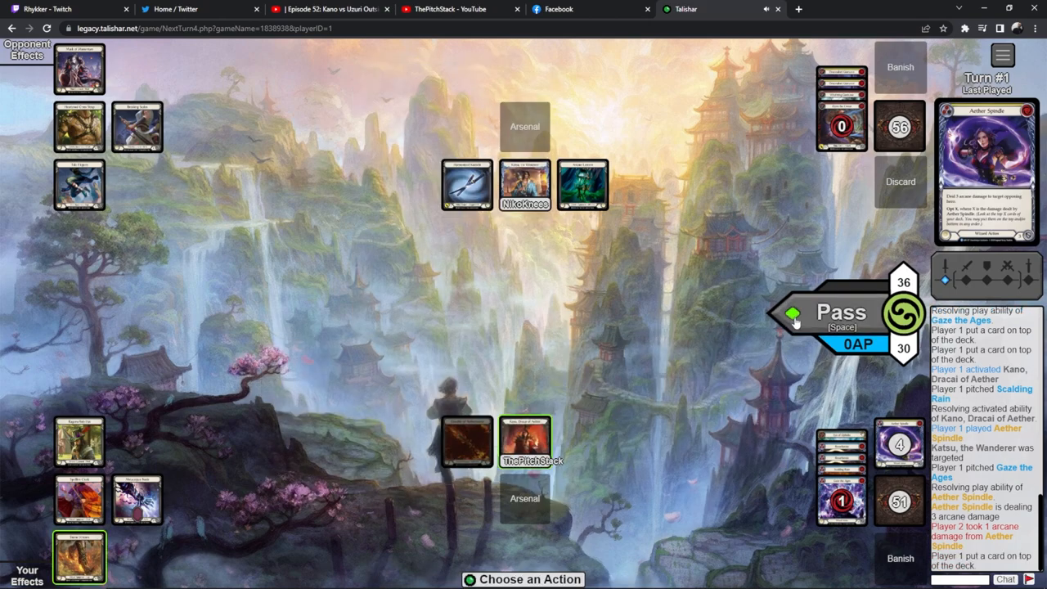
{"action": "left_click", "coordinate": [842, 313]}
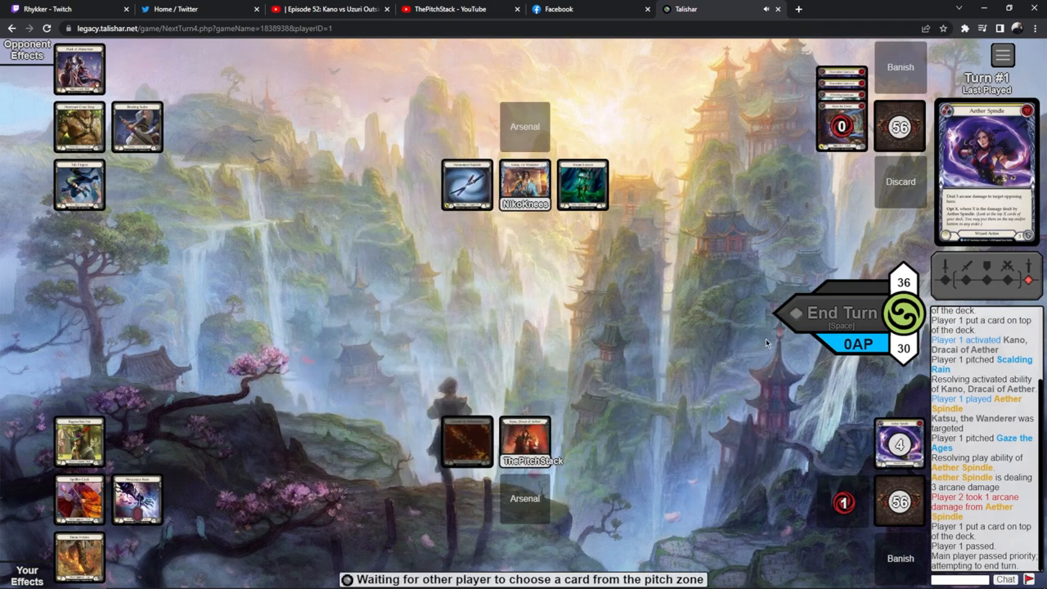
{"action": "mouse_move", "coordinate": [789, 329]}
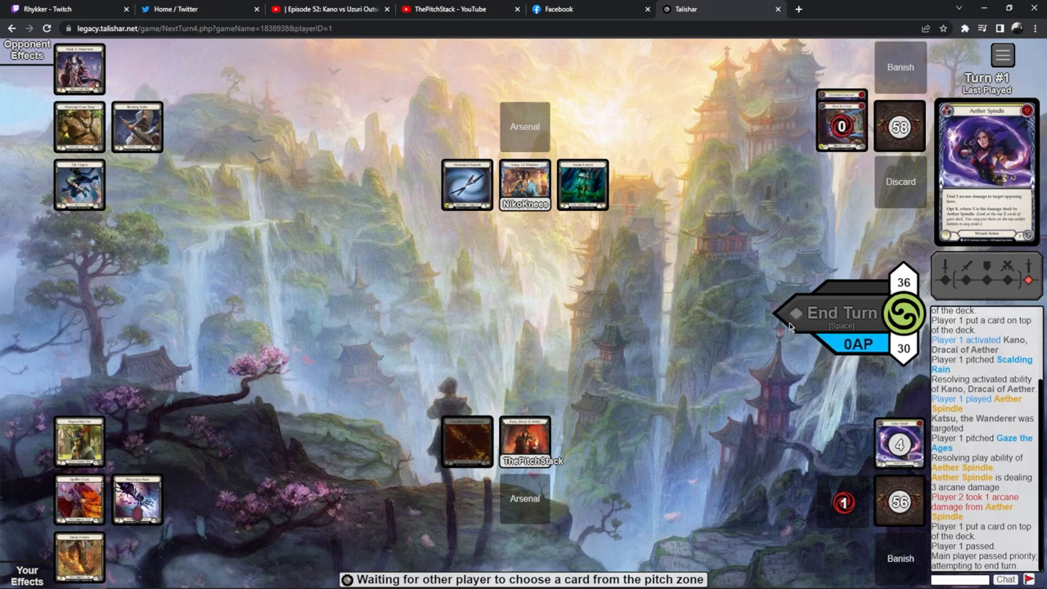
Step: End Kano's first turn so the Ninja's Surging Strike comes in unblocked
{"action": "left_click", "coordinate": [841, 312]}
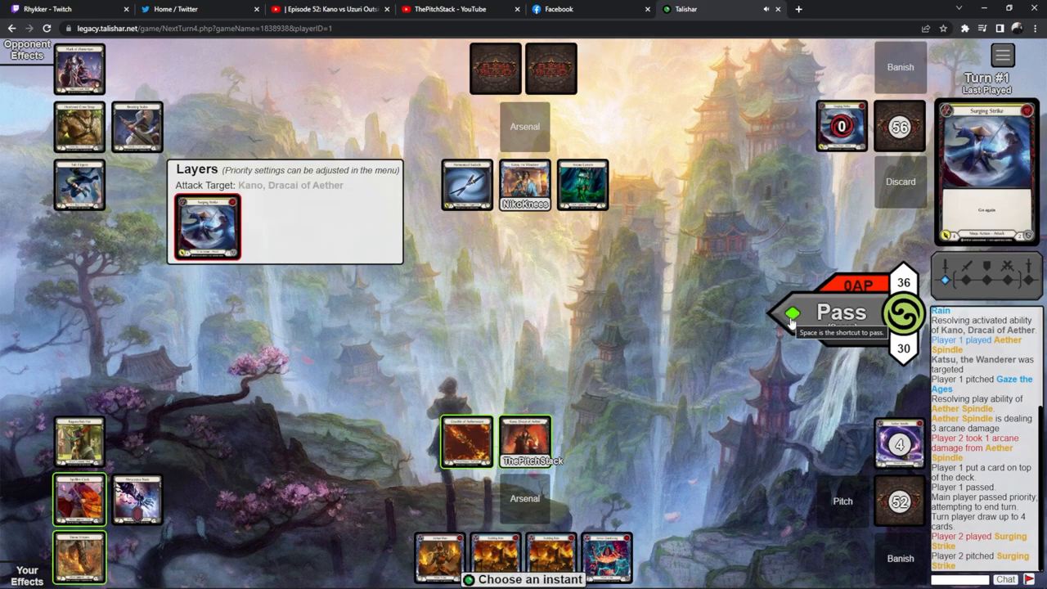
{"action": "mouse_move", "coordinate": [207, 227]}
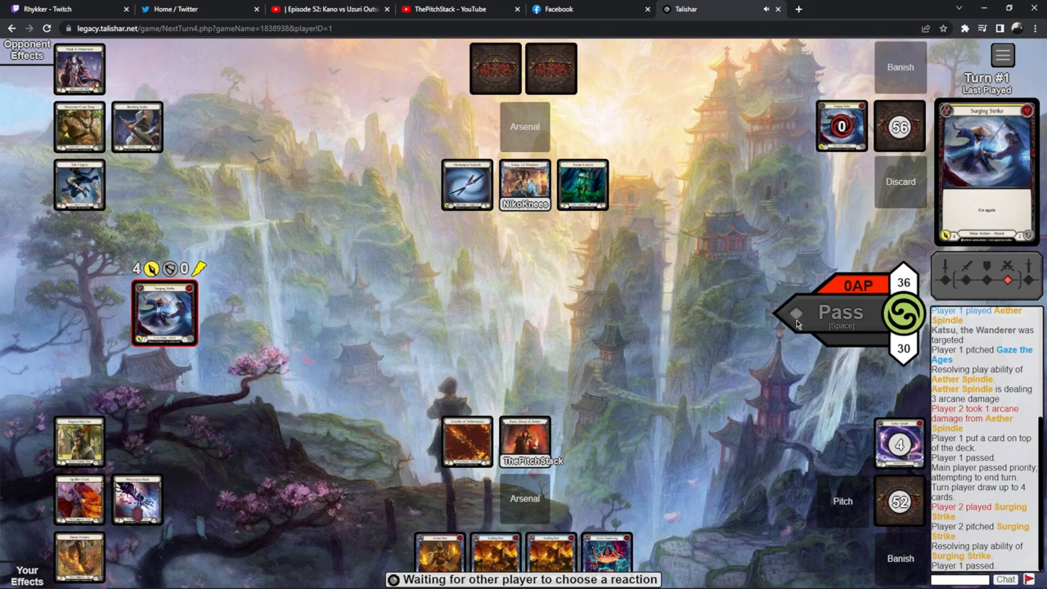
{"action": "mouse_move", "coordinate": [775, 393]}
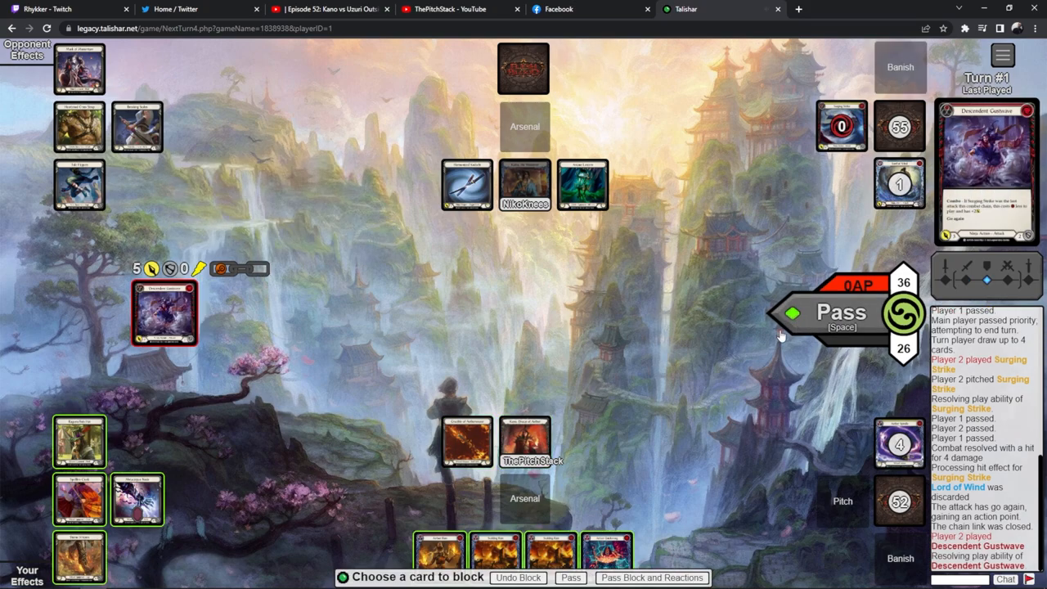
Step: Decline to block Descendent Gustwave and Lord of Wind and let the Ninja's turn end without reacting
{"action": "left_click", "coordinate": [569, 576]}
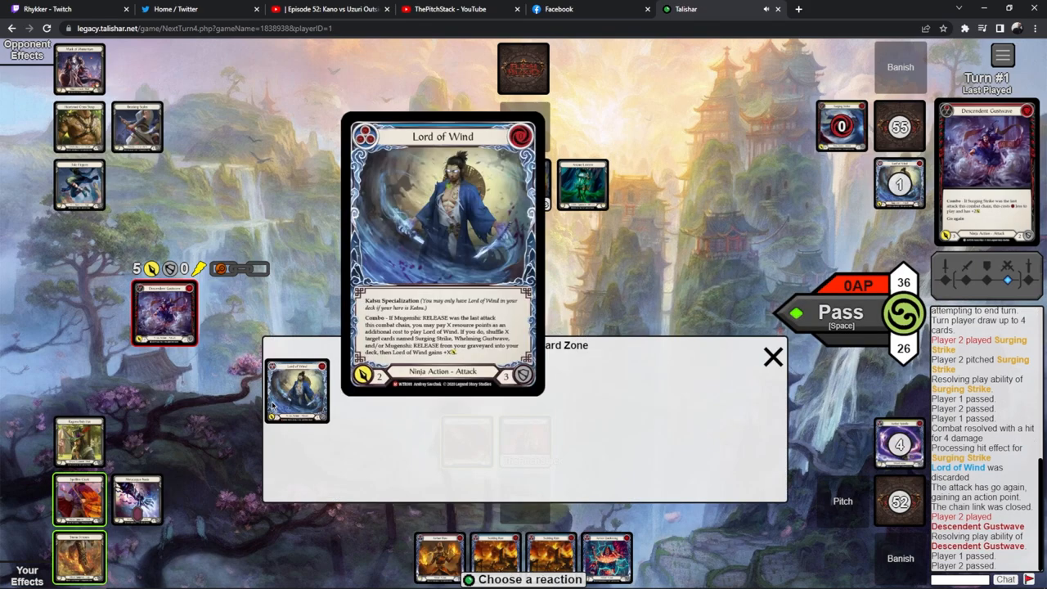
{"action": "left_click", "coordinate": [773, 357]}
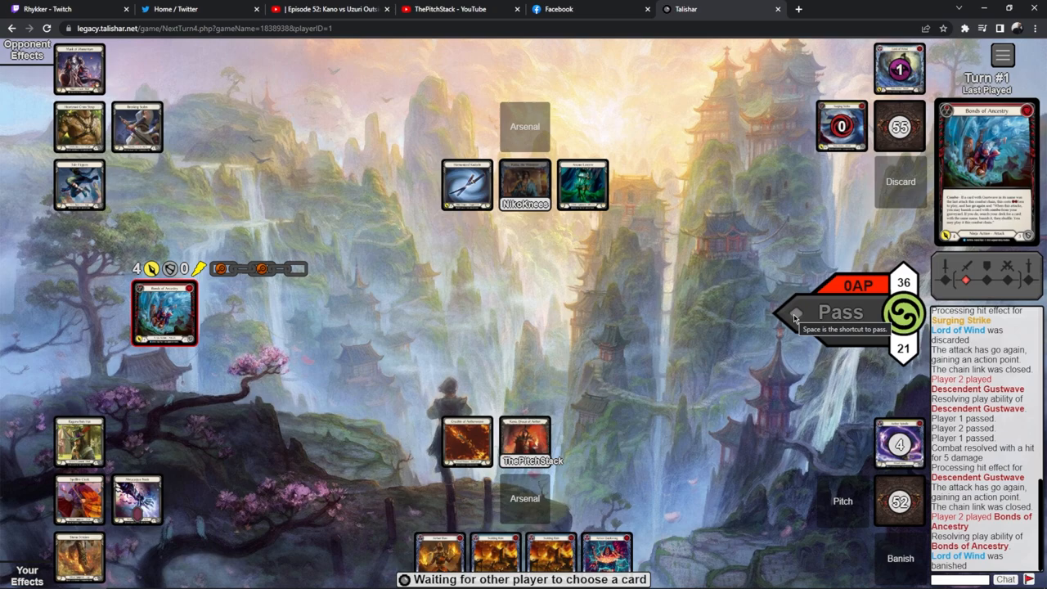
{"action": "mouse_move", "coordinate": [887, 85]}
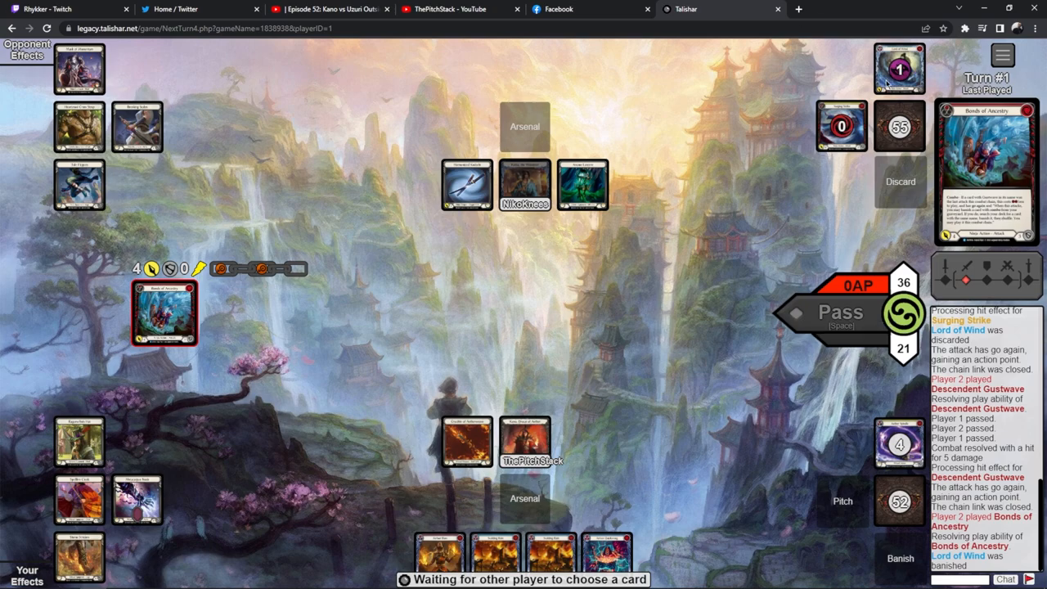
{"action": "mouse_move", "coordinate": [632, 235]}
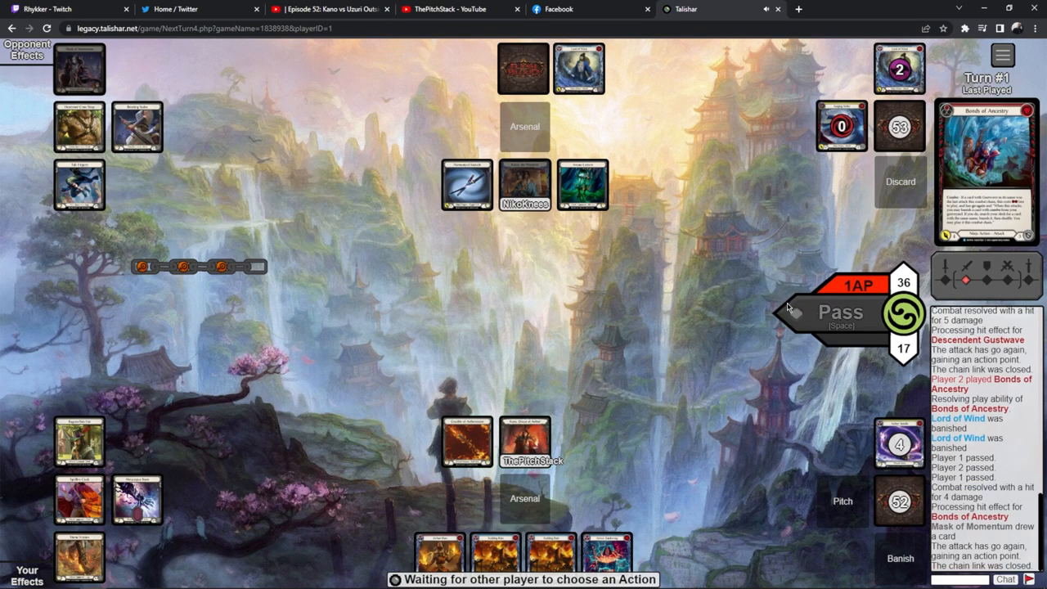
{"action": "mouse_move", "coordinate": [619, 135]}
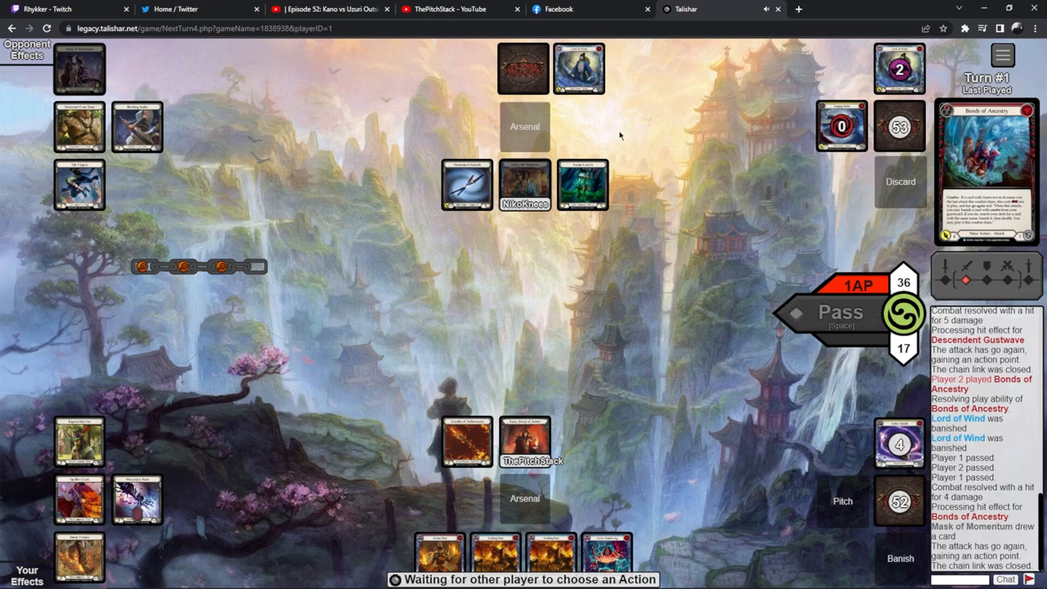
{"action": "mouse_move", "coordinate": [589, 237]}
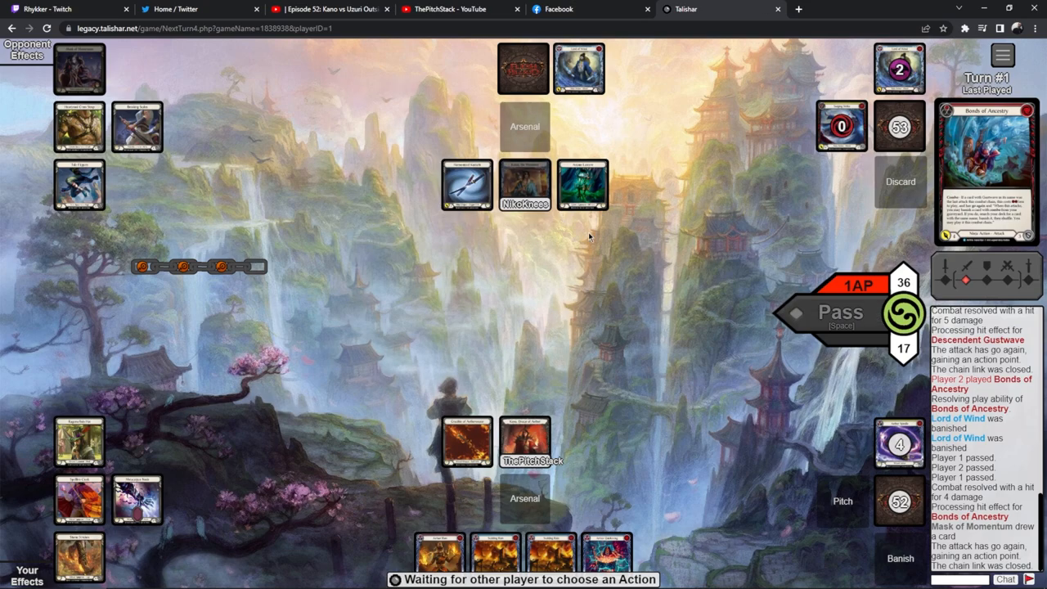
{"action": "mouse_move", "coordinate": [219, 285]}
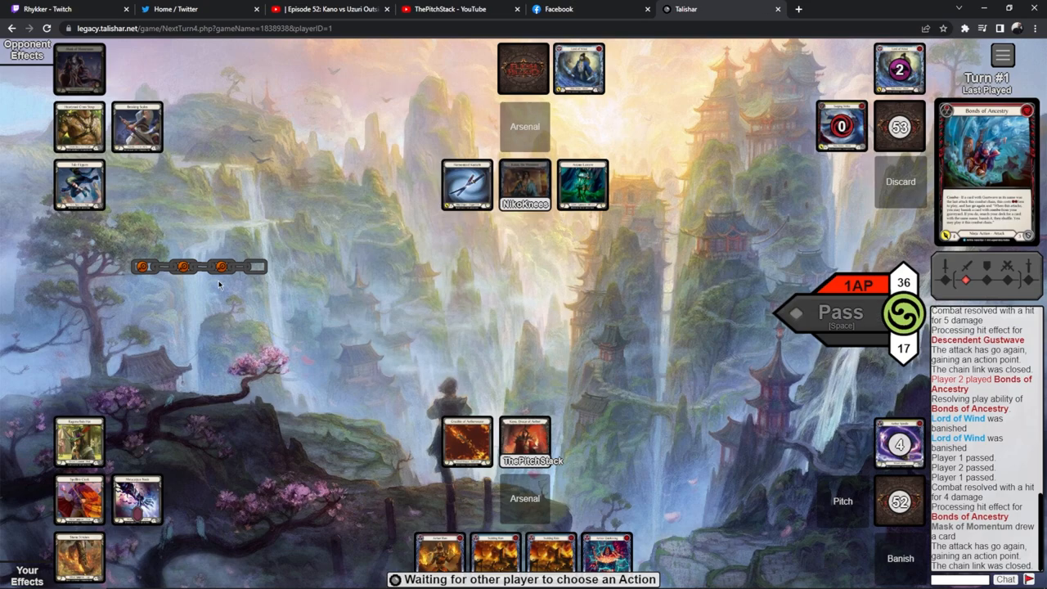
{"action": "mouse_move", "coordinate": [182, 265]}
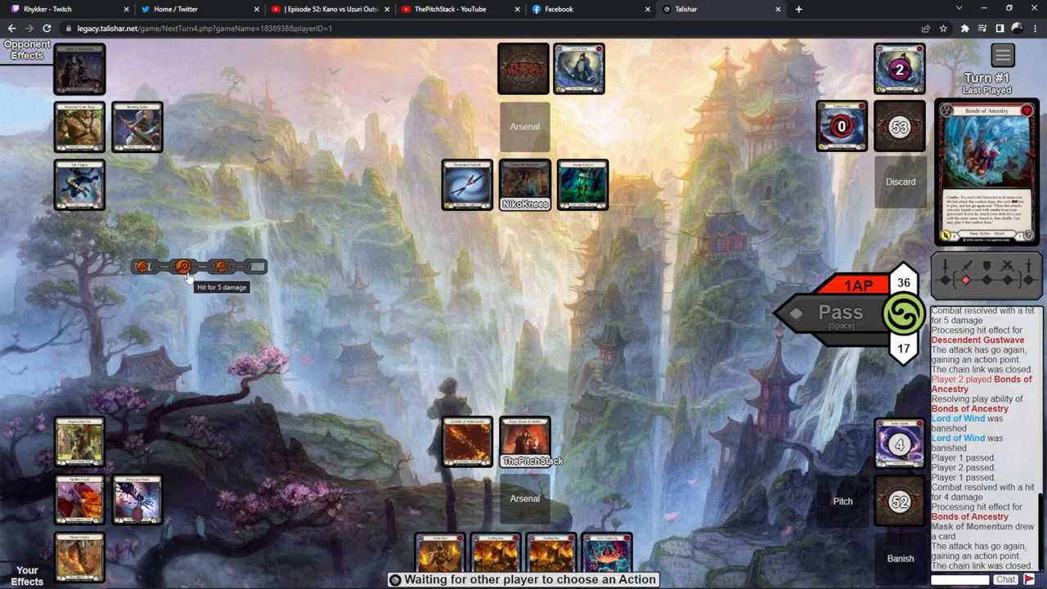
{"action": "mouse_move", "coordinate": [457, 511]}
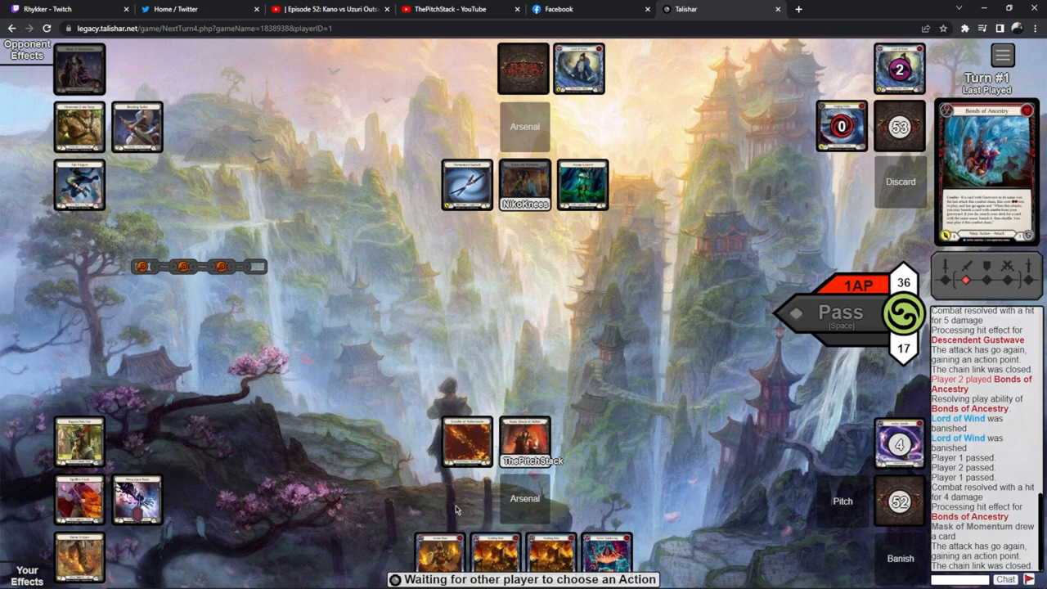
{"action": "mouse_move", "coordinate": [622, 378]}
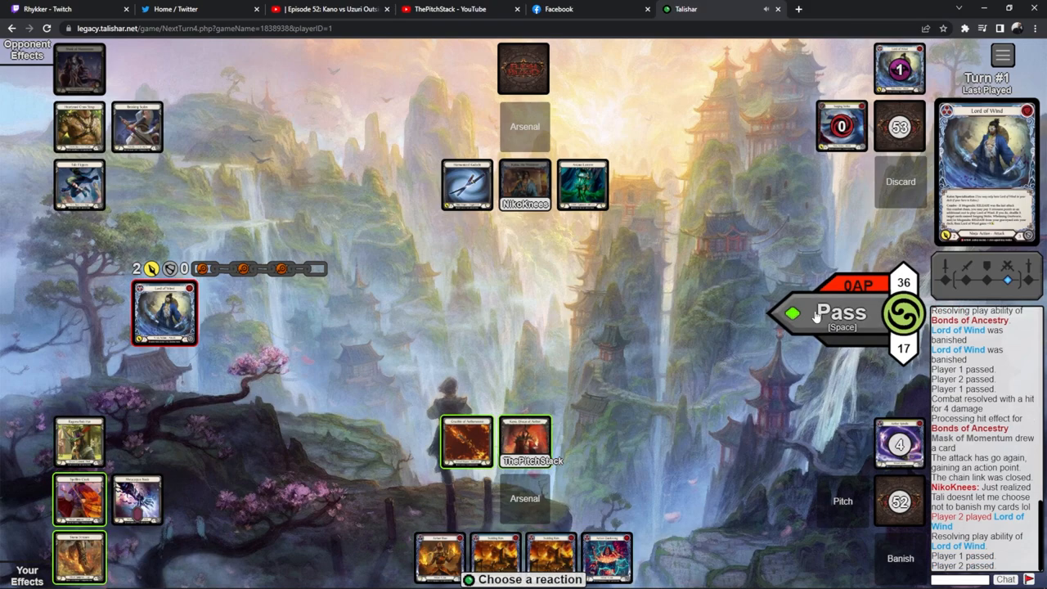
{"action": "left_click", "coordinate": [842, 313]}
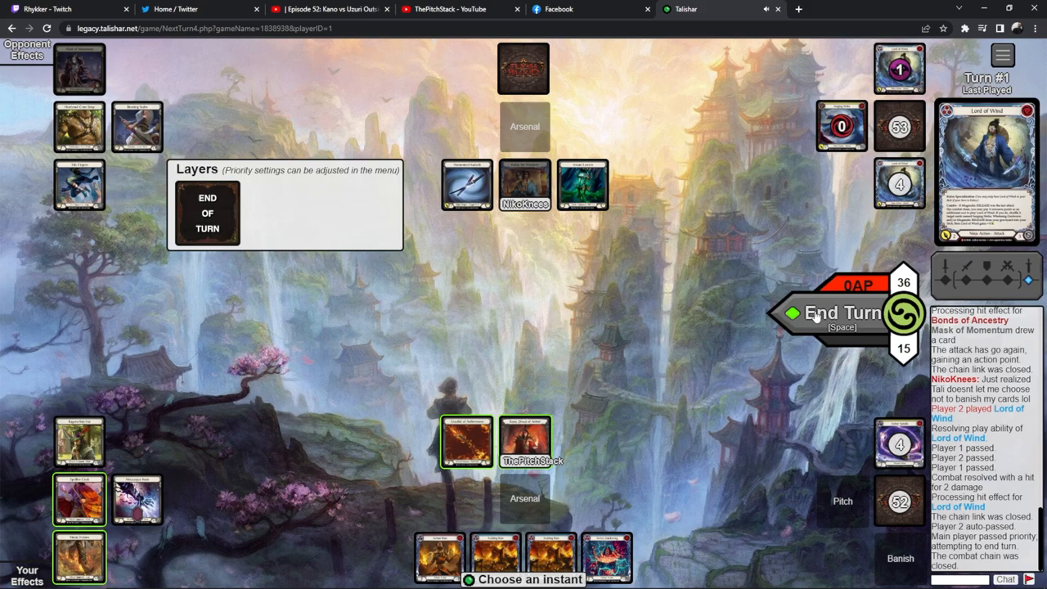
{"action": "left_click", "coordinate": [843, 312]}
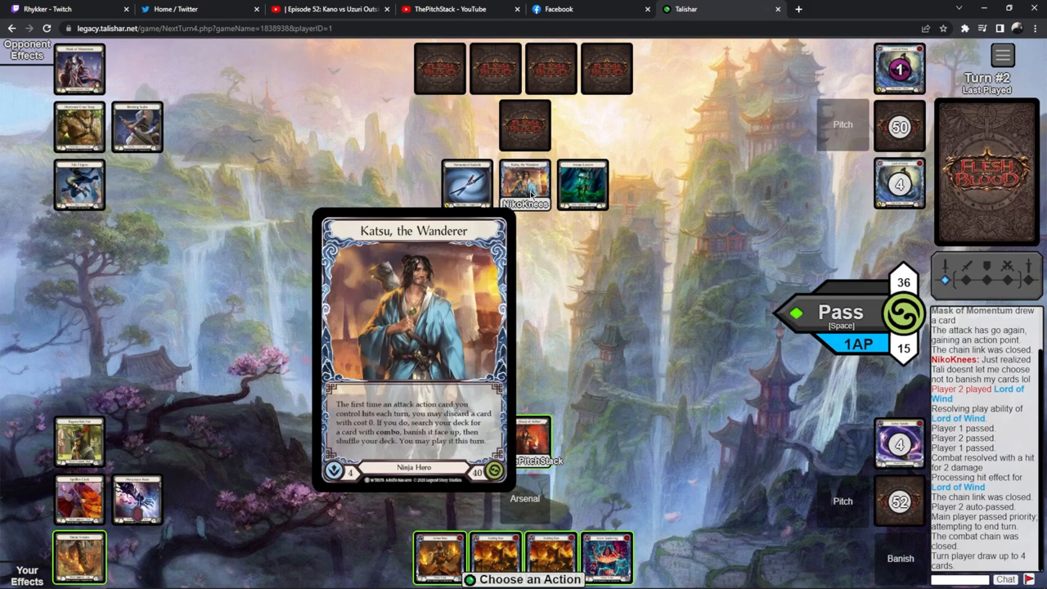
{"action": "mouse_move", "coordinate": [466, 442]}
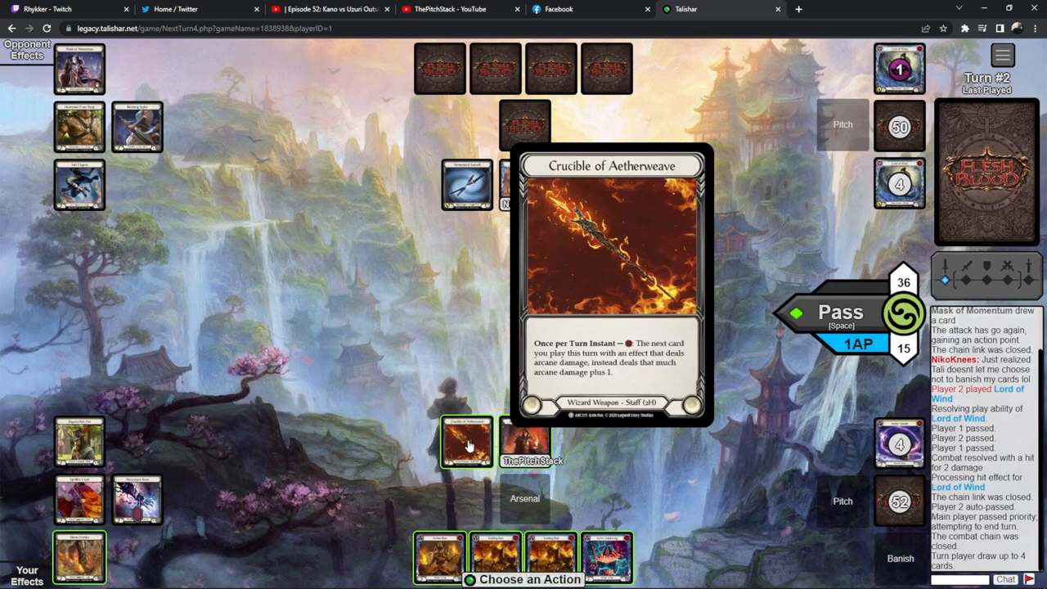
Step: Activate Crucible of Aetherweave's arcane bonus ahead of Aether Flare on Katsu
{"action": "left_click", "coordinate": [467, 442]}
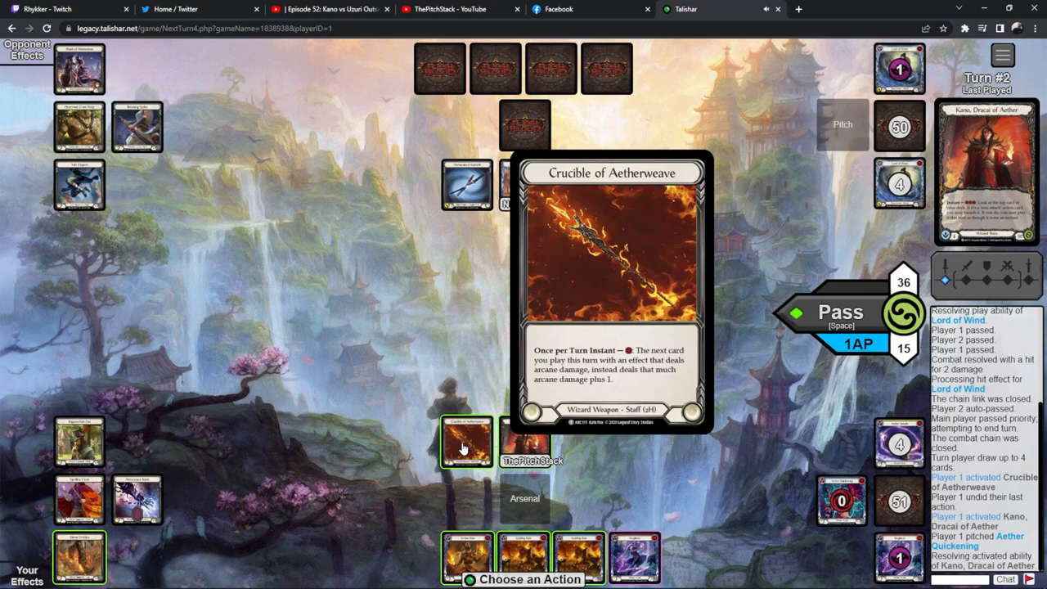
{"action": "mouse_move", "coordinate": [524, 442]}
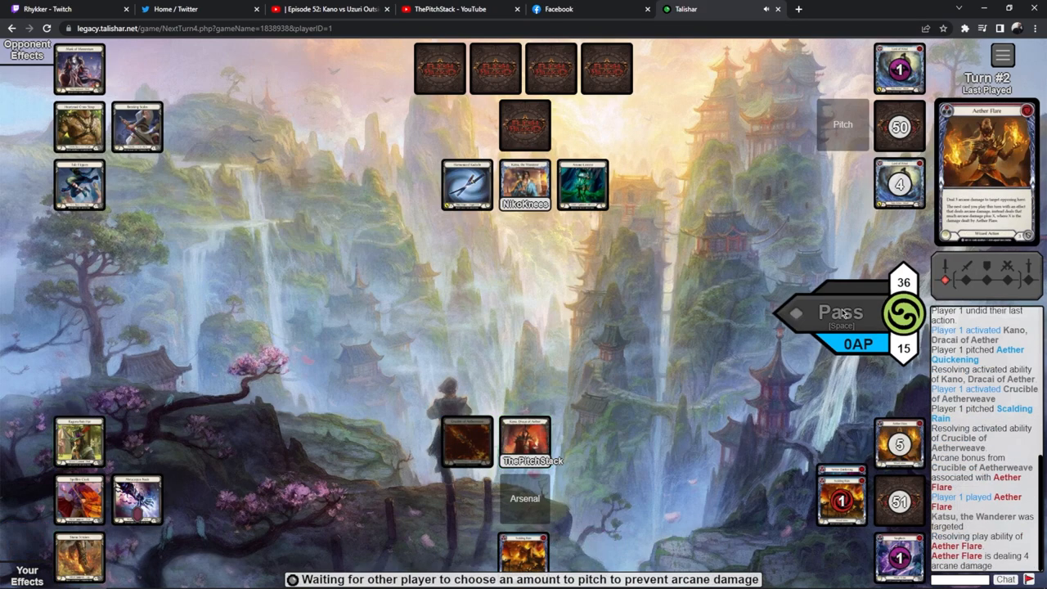
{"action": "mouse_move", "coordinate": [637, 370]}
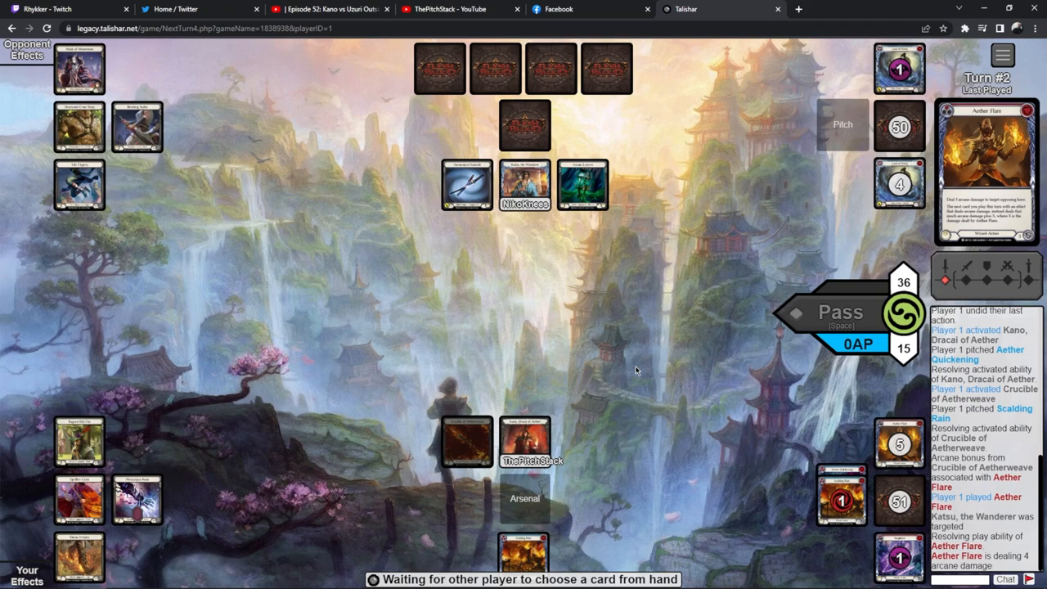
{"action": "mouse_move", "coordinate": [636, 458]}
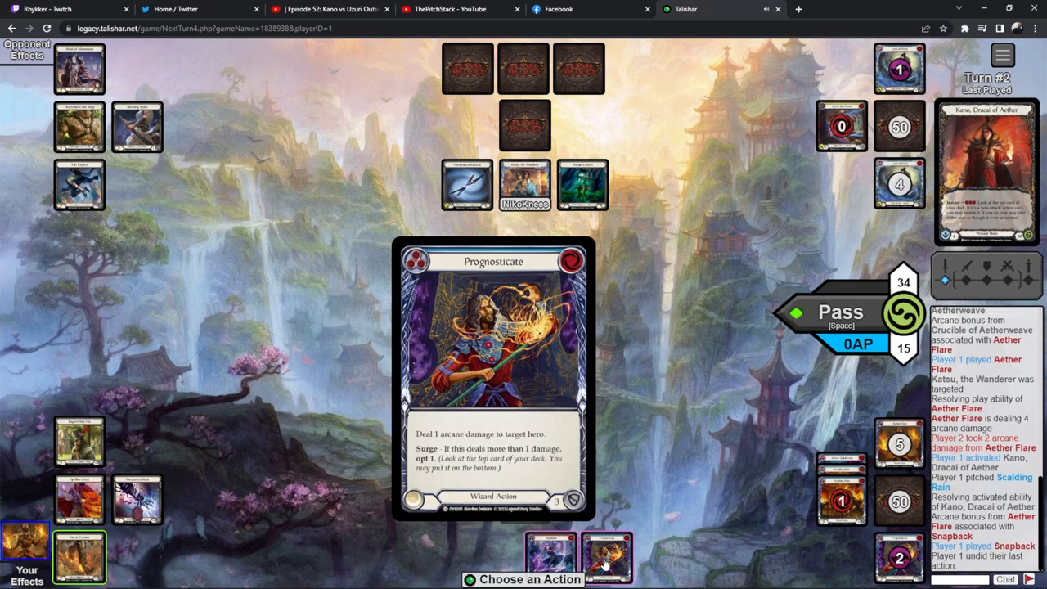
{"action": "mouse_move", "coordinate": [607, 563]}
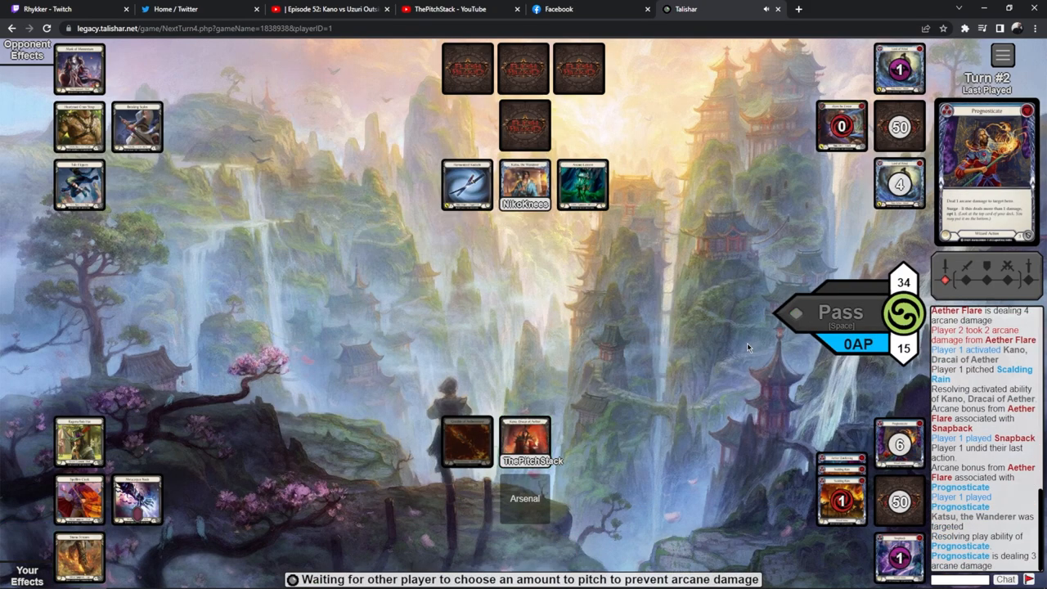
{"action": "mouse_move", "coordinate": [743, 347]}
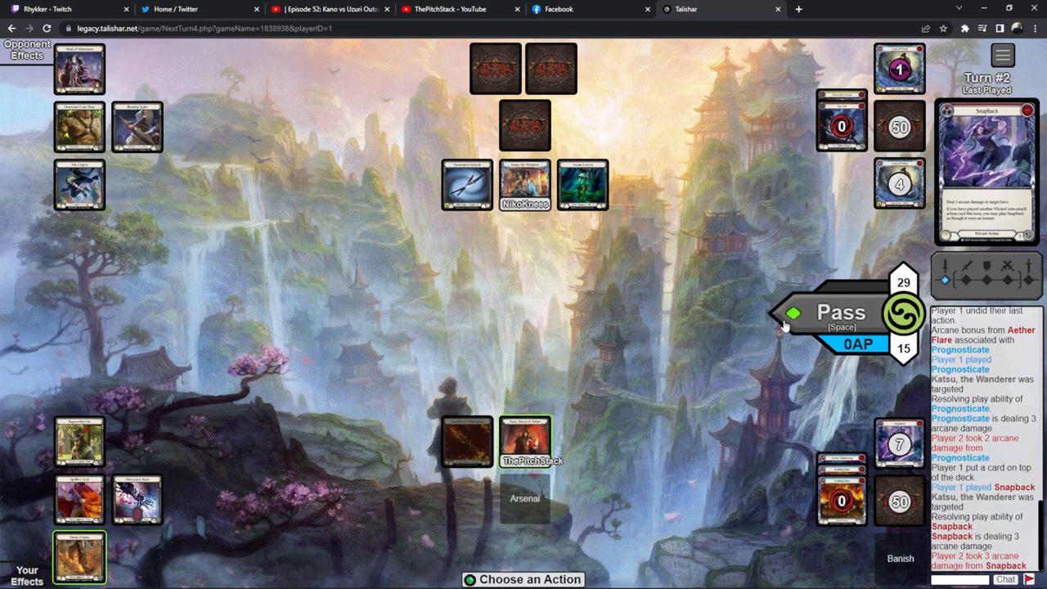
Step: Pass to end Kano's second turn and put a pitched card on the bottom of the deck
{"action": "left_click", "coordinate": [841, 312]}
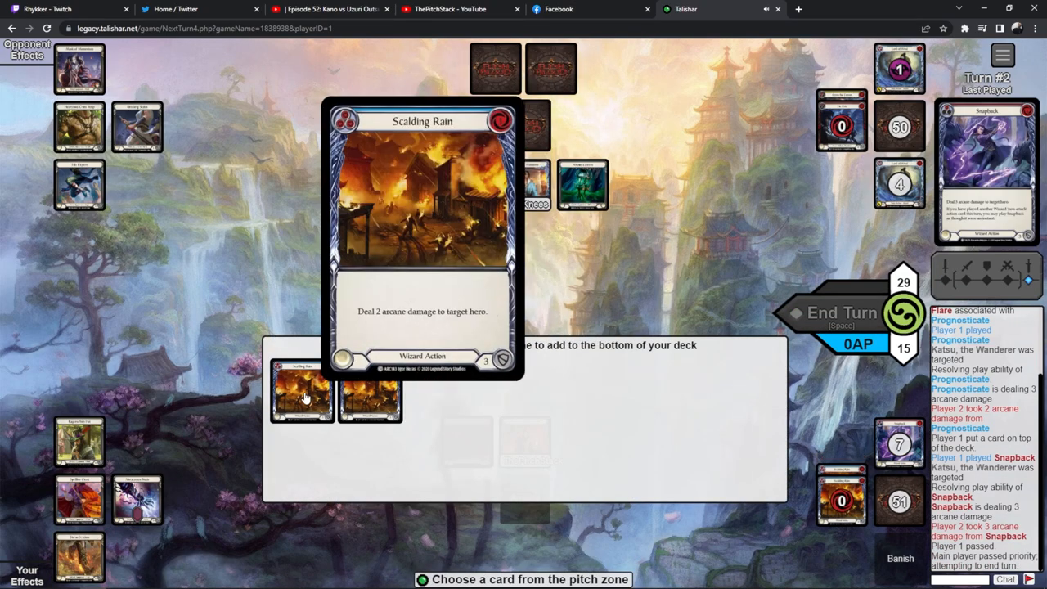
{"action": "left_click", "coordinate": [302, 393]}
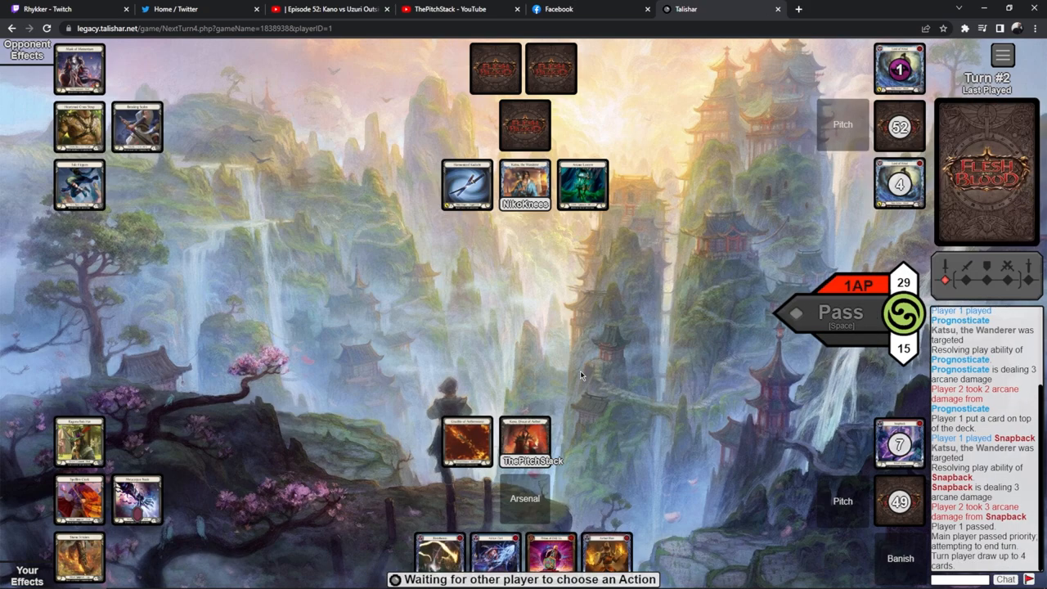
{"action": "mouse_move", "coordinate": [586, 383]}
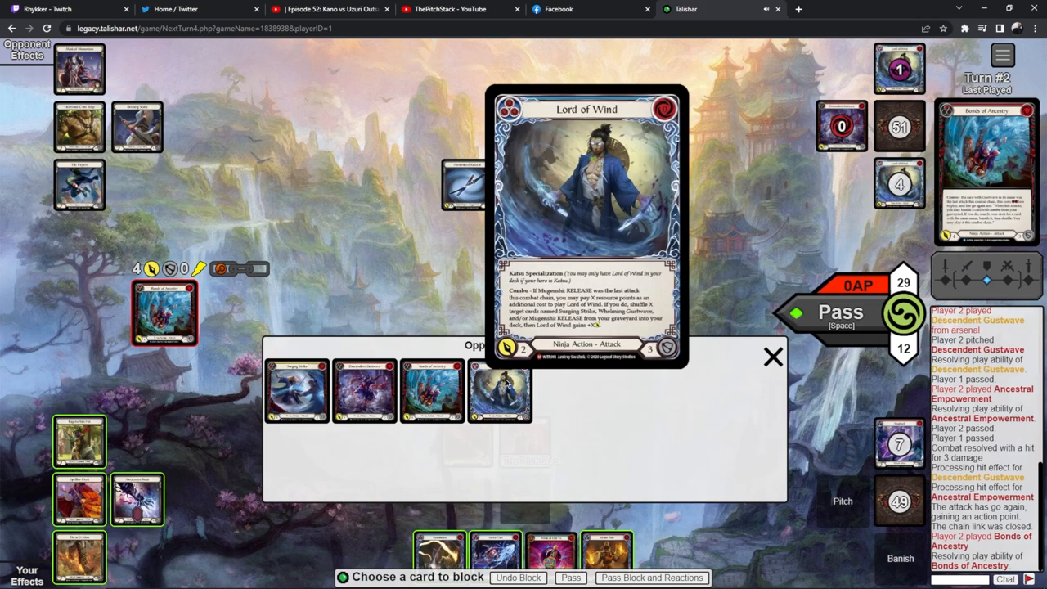
Step: Take Descendent Gustwave's attack without blocking
{"action": "left_click", "coordinate": [772, 357]}
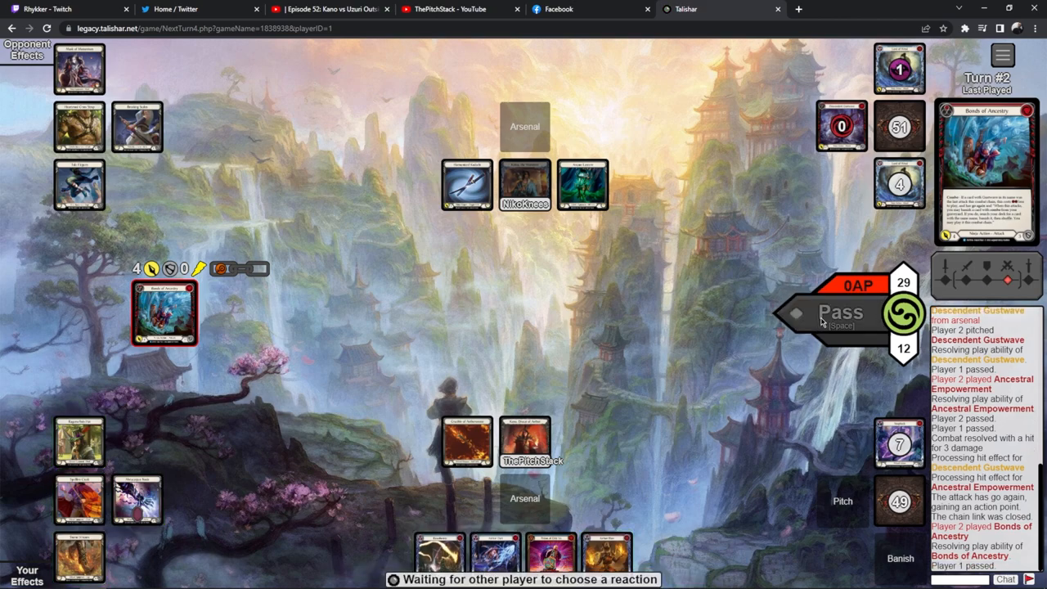
{"action": "mouse_move", "coordinate": [818, 314]}
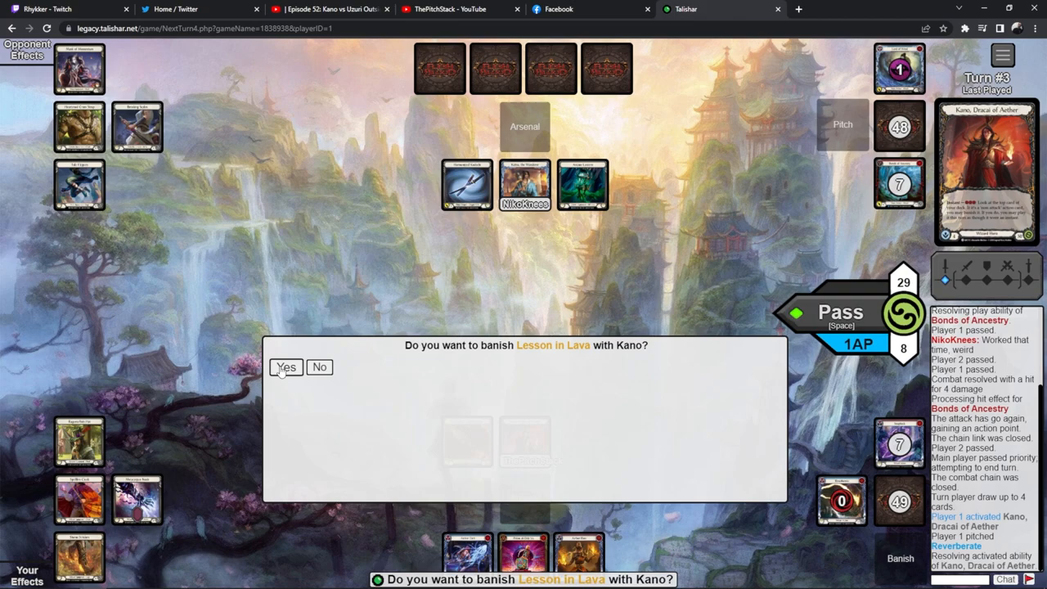
Step: Agree to banish Lesson in Lava with Kano's ability on turn 3
{"action": "left_click", "coordinate": [285, 366]}
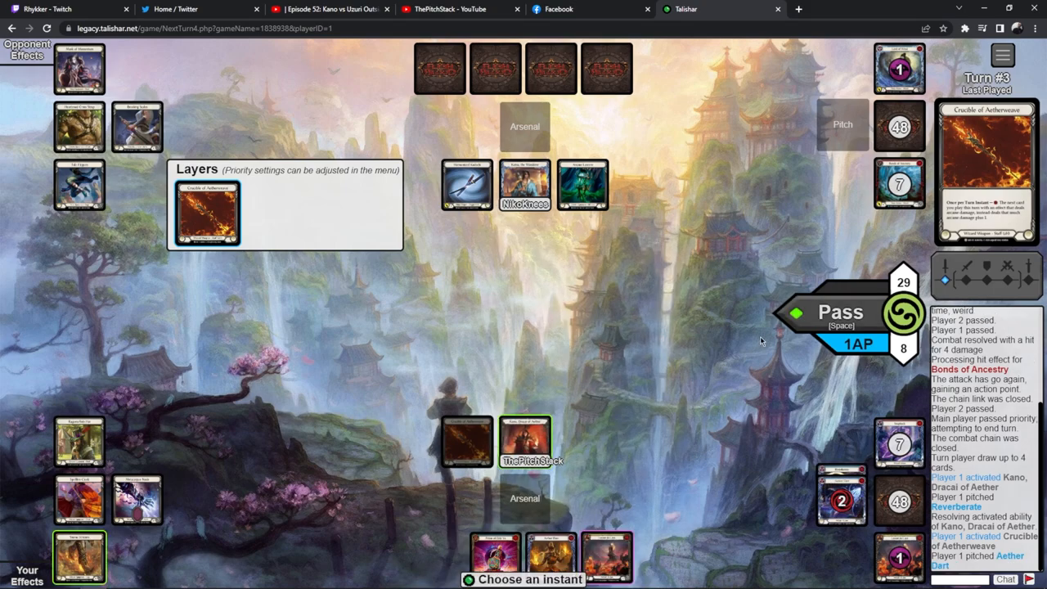
{"action": "mouse_move", "coordinate": [818, 312]}
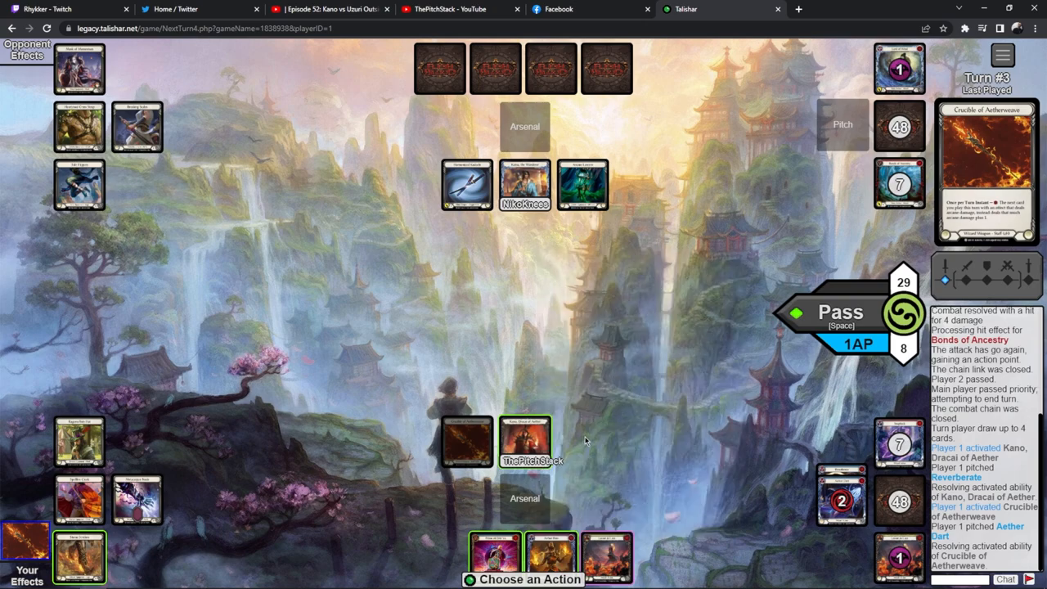
{"action": "mouse_move", "coordinate": [550, 556]}
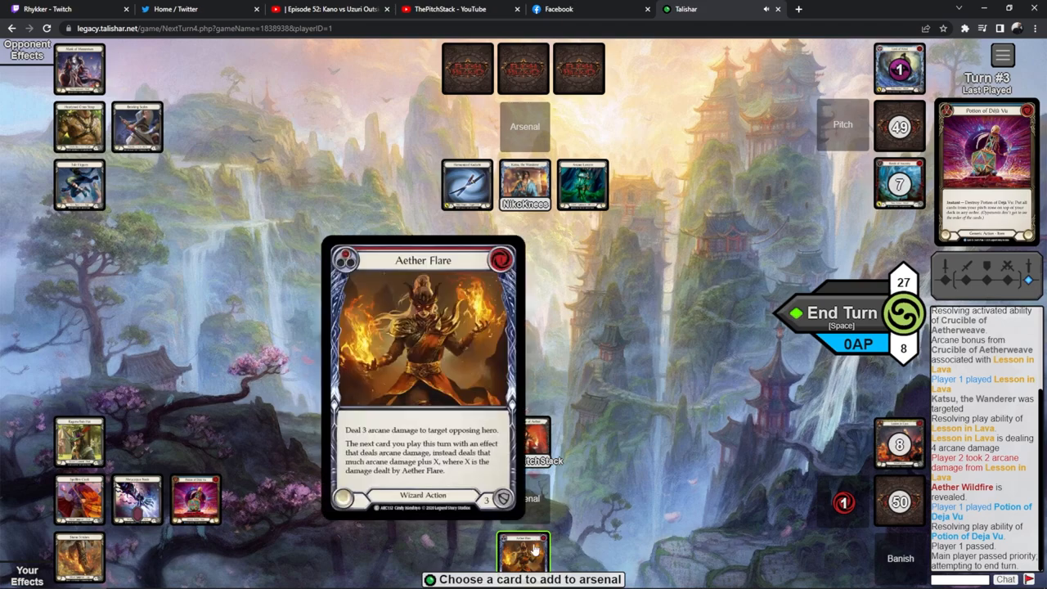
Step: Keep a card in arsenal before absorbing the Surging Strike hit
{"action": "left_click", "coordinate": [523, 553]}
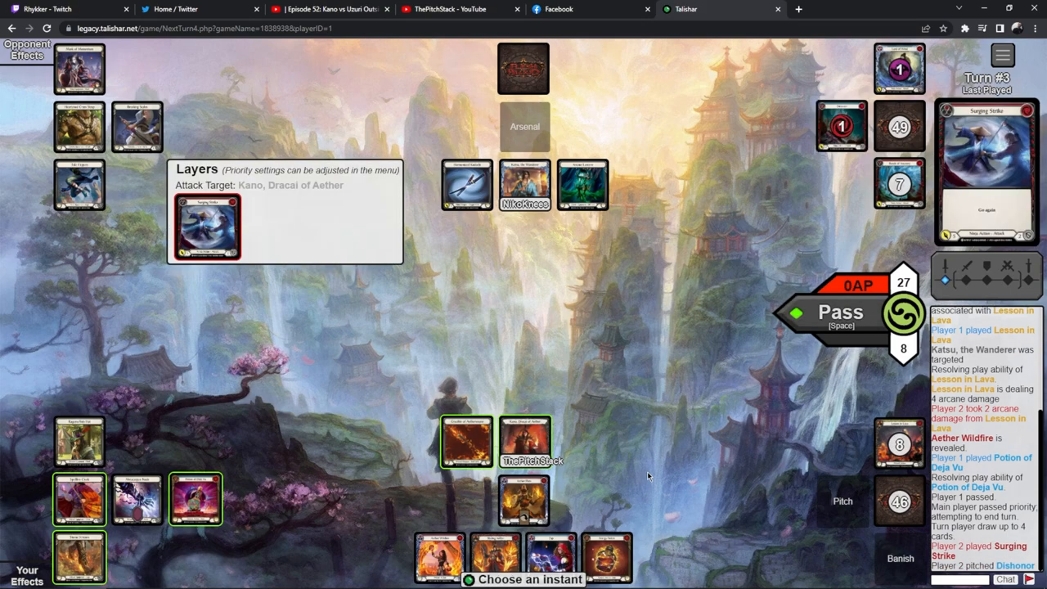
{"action": "mouse_move", "coordinate": [835, 118]}
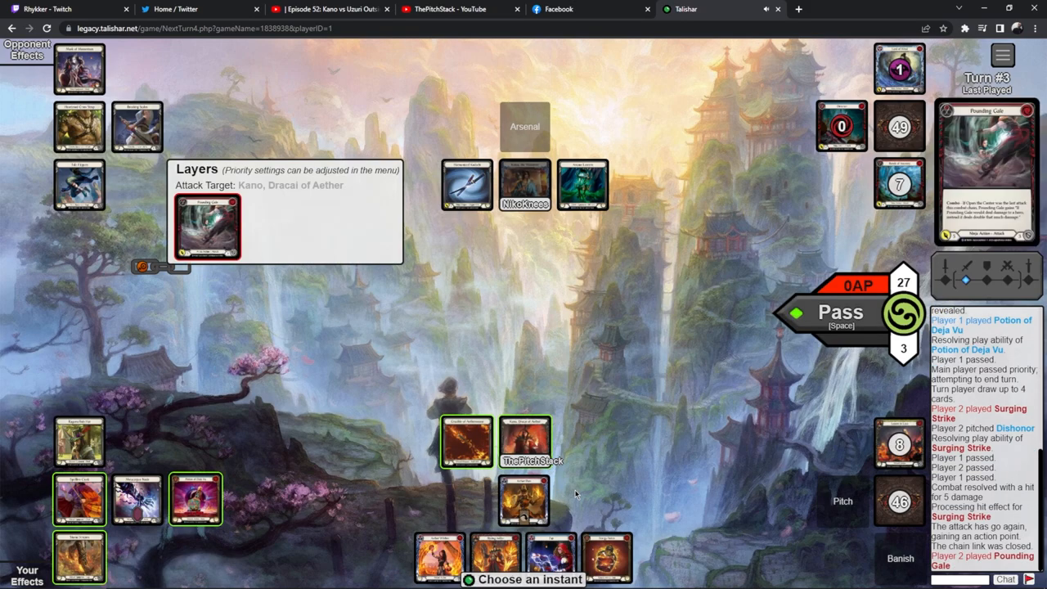
{"action": "mouse_move", "coordinate": [206, 226]}
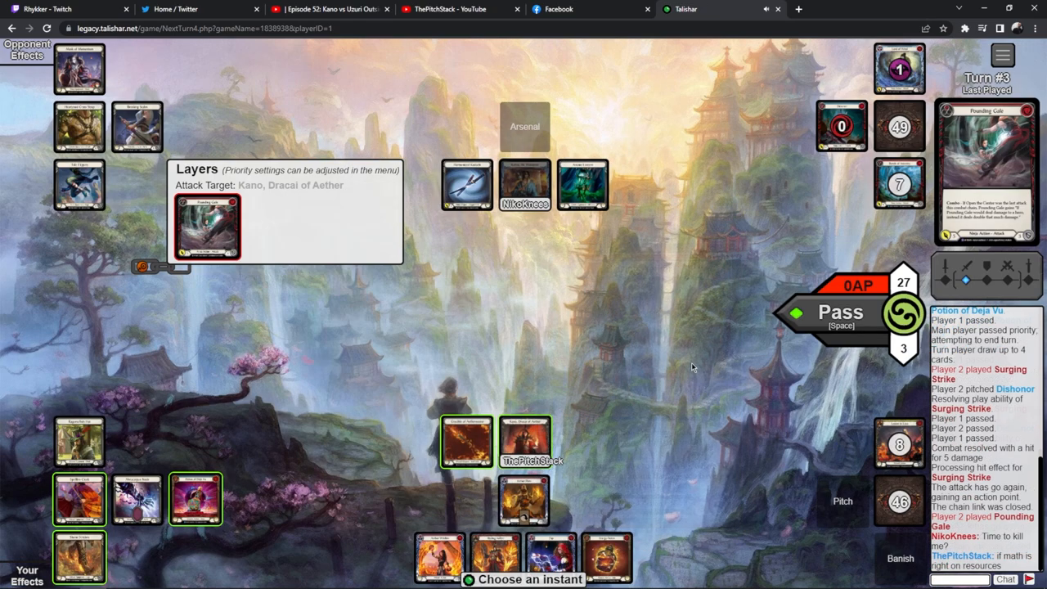
{"action": "mouse_move", "coordinate": [439, 548]}
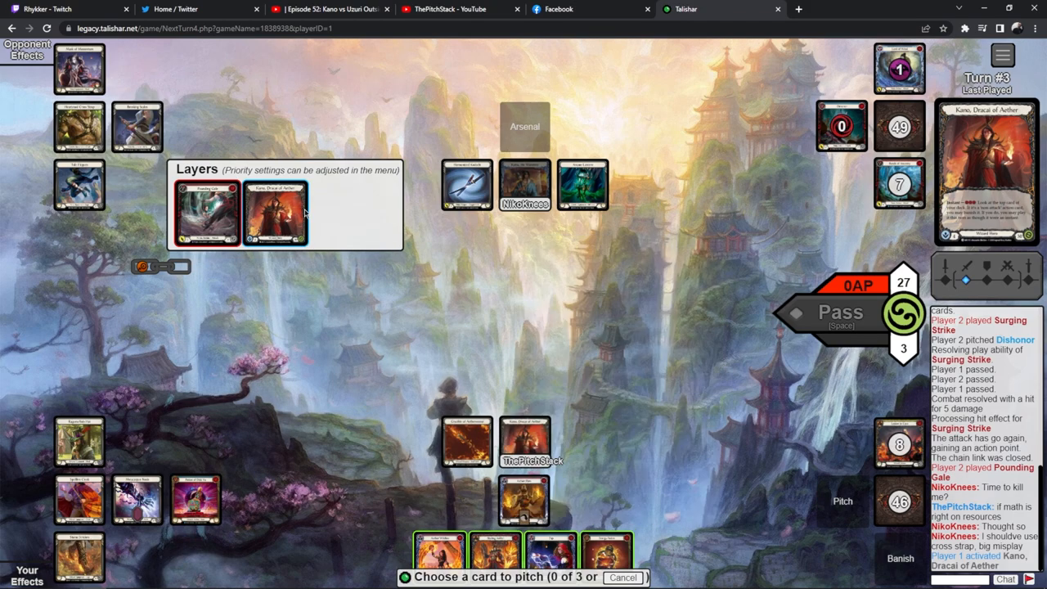
{"action": "mouse_move", "coordinate": [466, 442]}
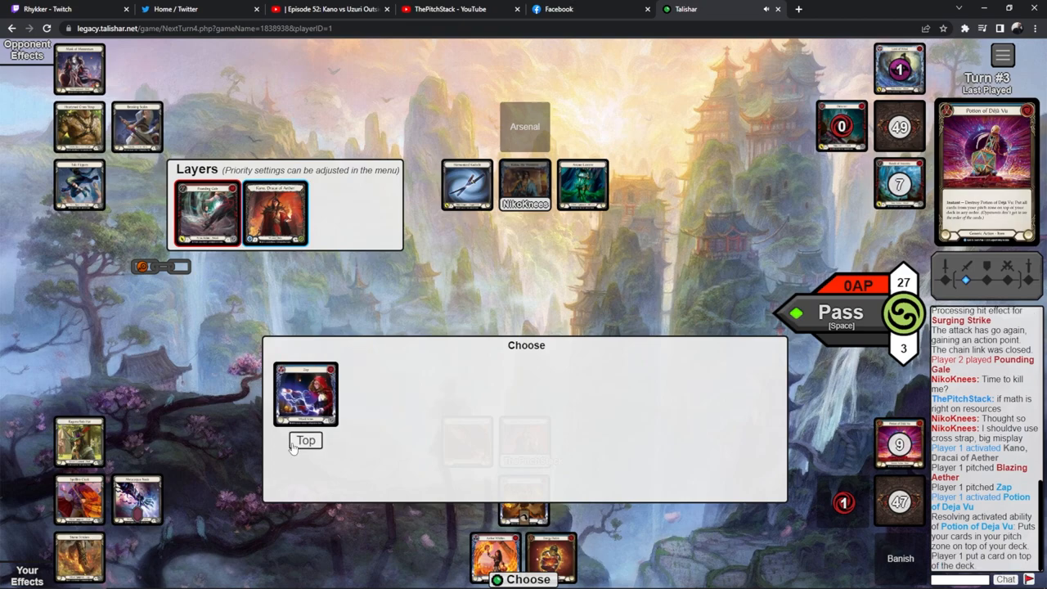
Step: Use Potion of Deja Vu to return the pitched card to the top of the deck
{"action": "left_click", "coordinate": [305, 440]}
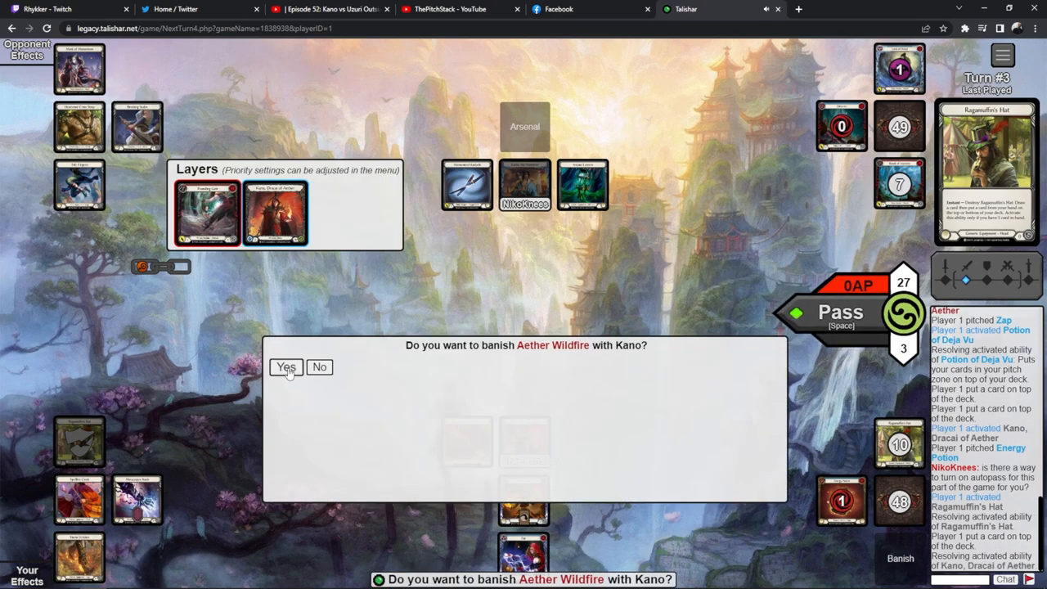
Step: Banish Aether Wildfire and Blazing Aether with Kano, then charge Crucible of Aetherweave for bonus arcane damage
{"action": "left_click", "coordinate": [285, 367]}
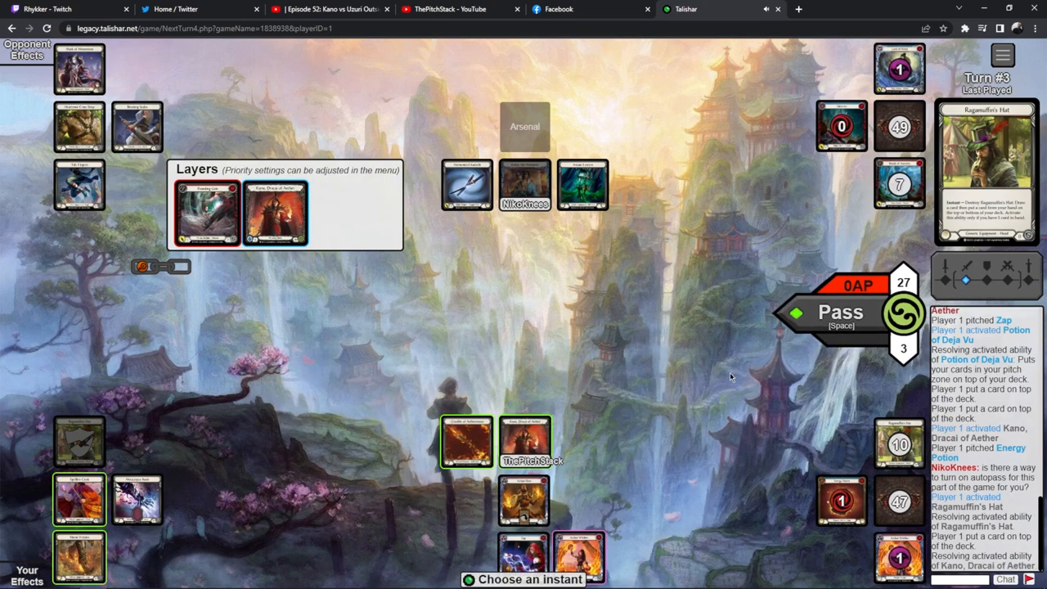
{"action": "mouse_move", "coordinate": [732, 373]}
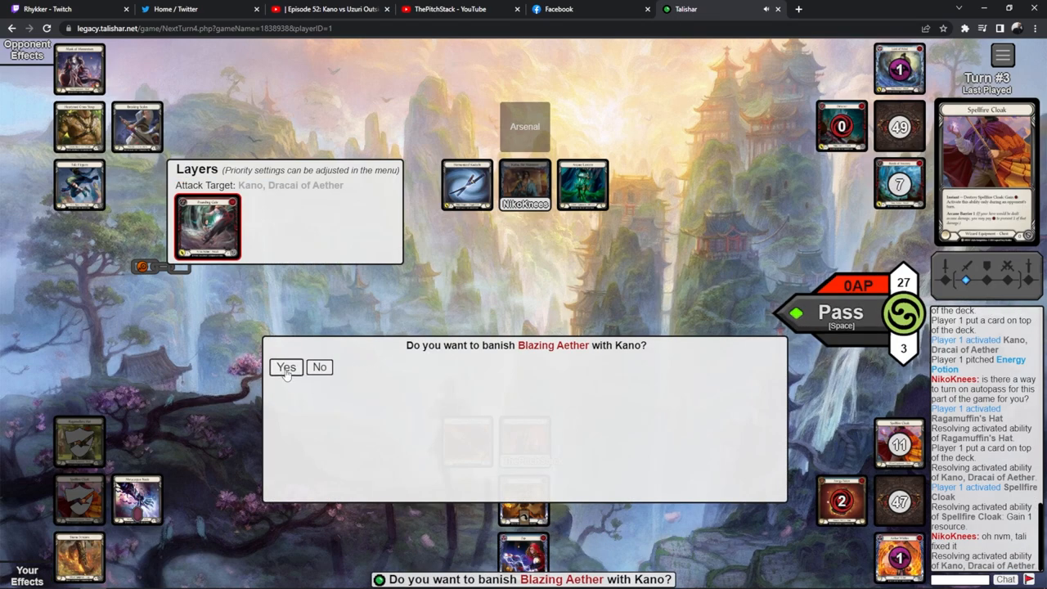
{"action": "left_click", "coordinate": [284, 367]}
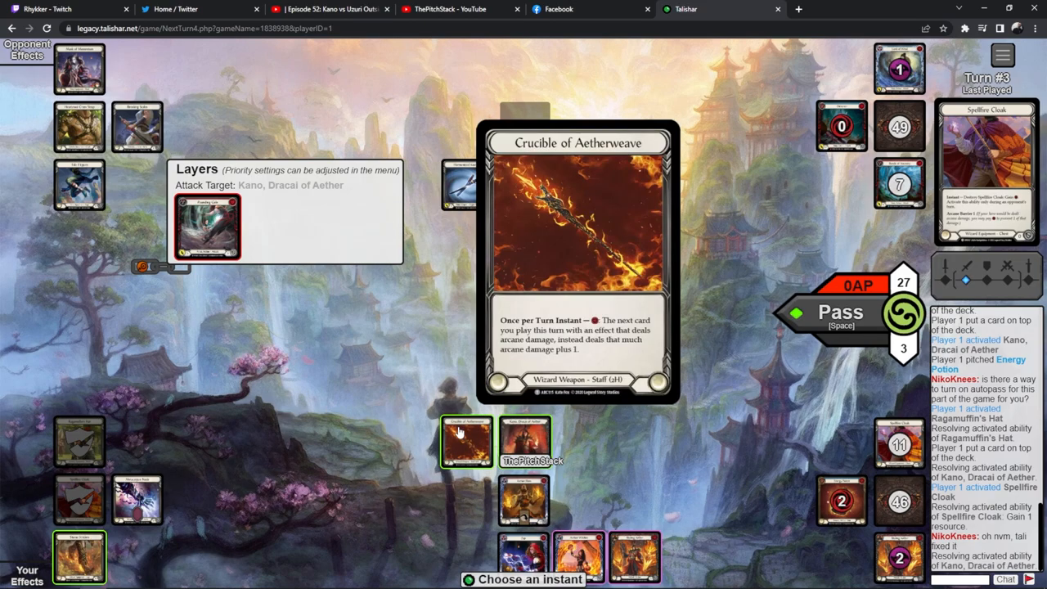
{"action": "left_click", "coordinate": [580, 556]}
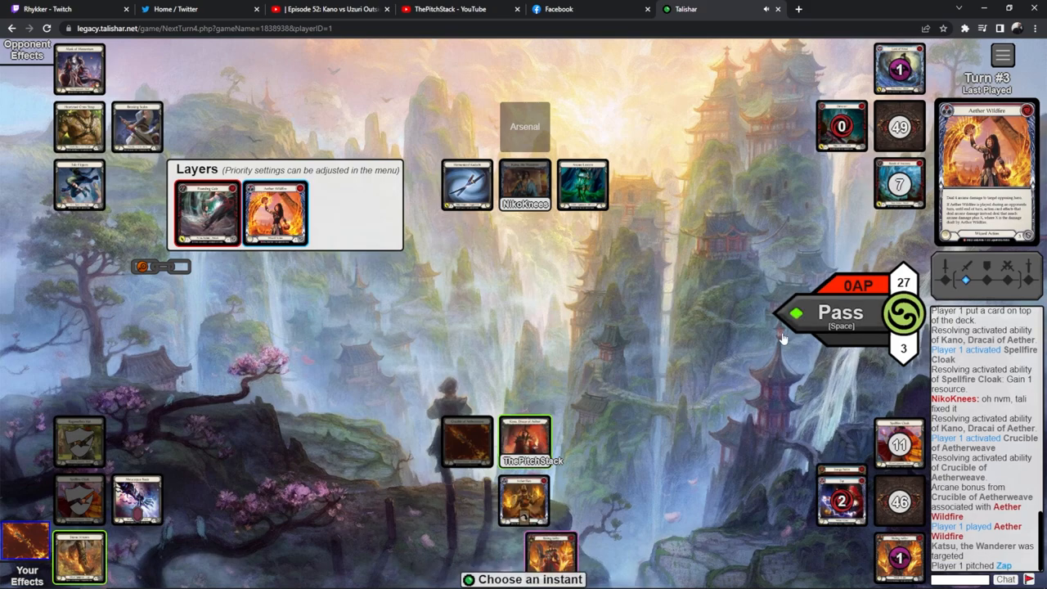
Step: Let Aether Flare and Blazing Aether resolve to finish Katsu, then return to the main menu
{"action": "left_click", "coordinate": [841, 310]}
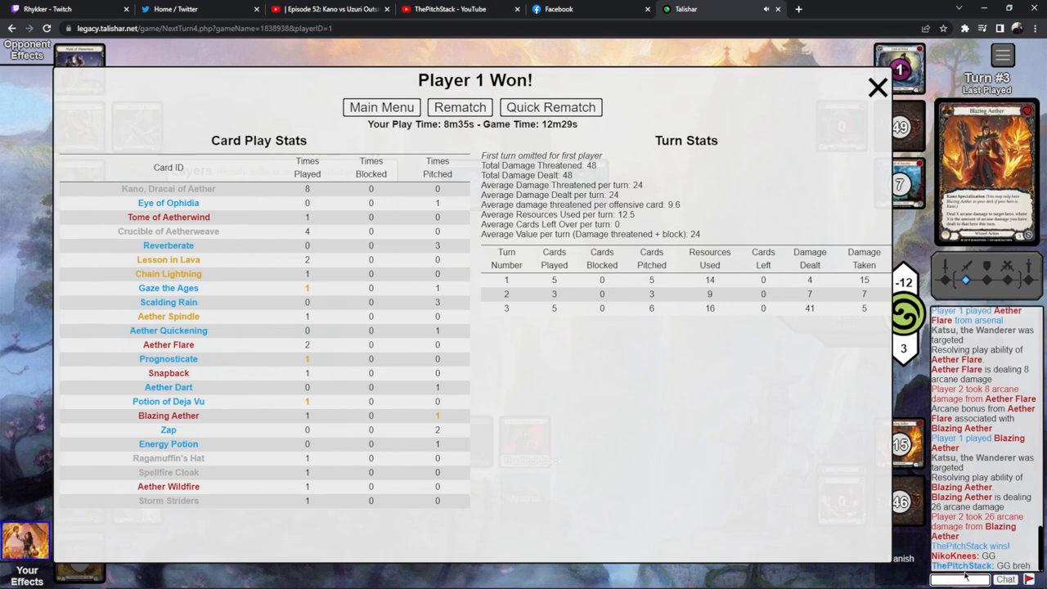
{"action": "left_click", "coordinate": [381, 108]}
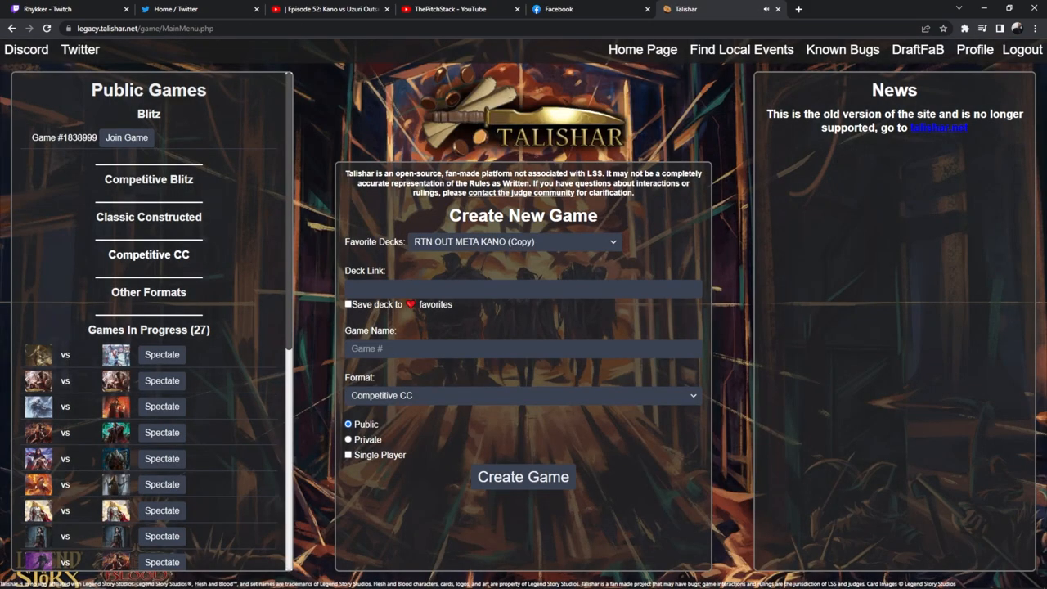